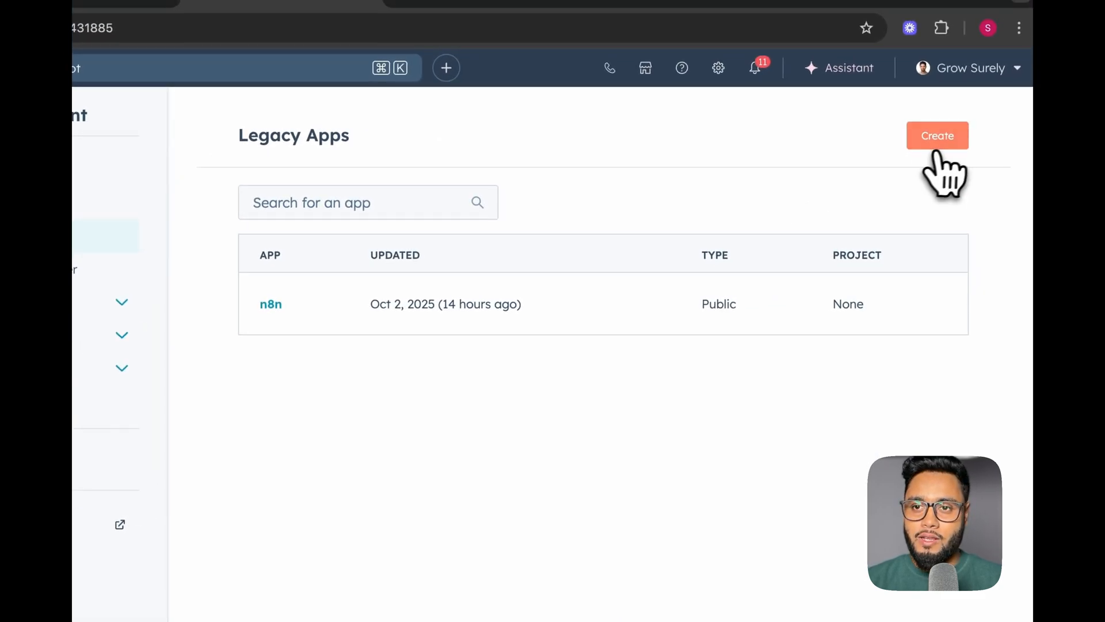
- Create a new legacy app named 'Test n8n' and show its Auth settings with app credentials
click(937, 136)
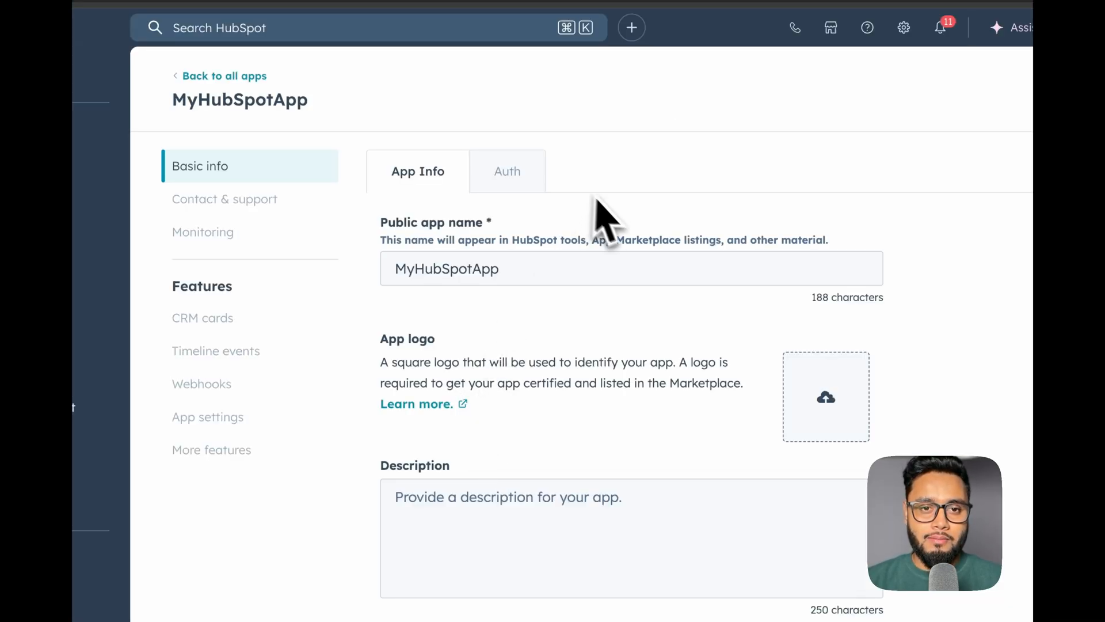
text(Test n8n)
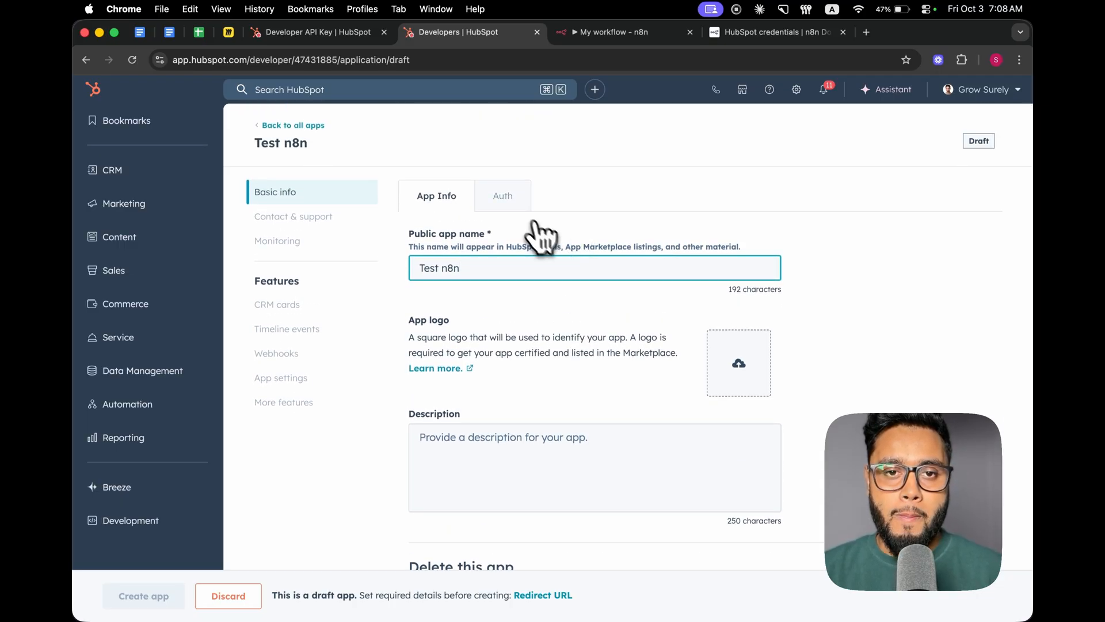
click(502, 196)
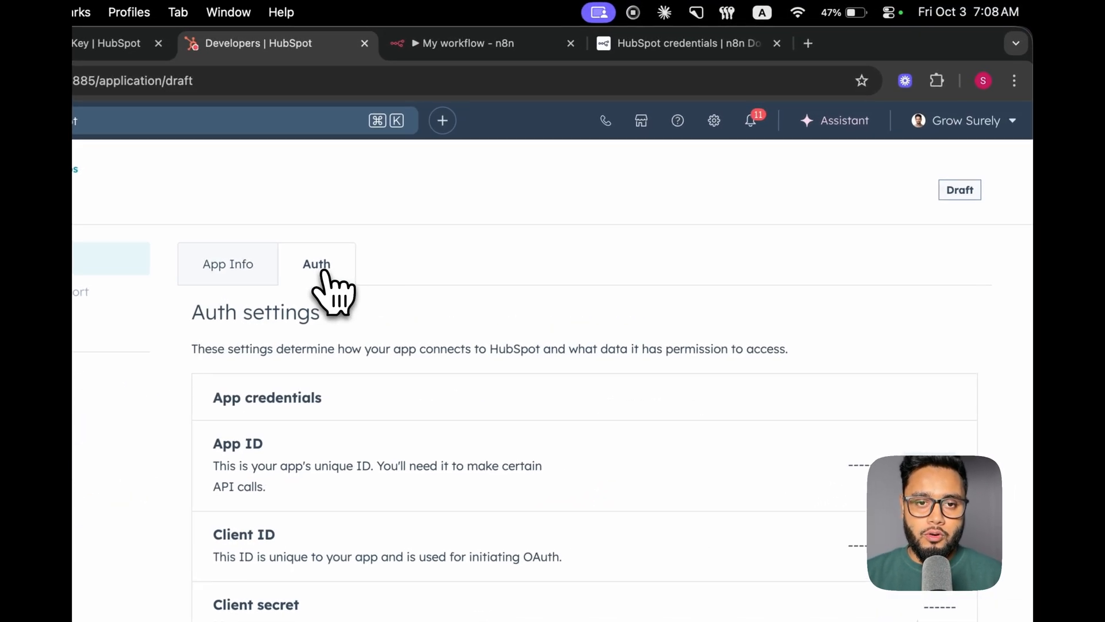
- Back in n8n, choose HubSpot as the workflow's first step and collapse its trigger list
click(467, 43)
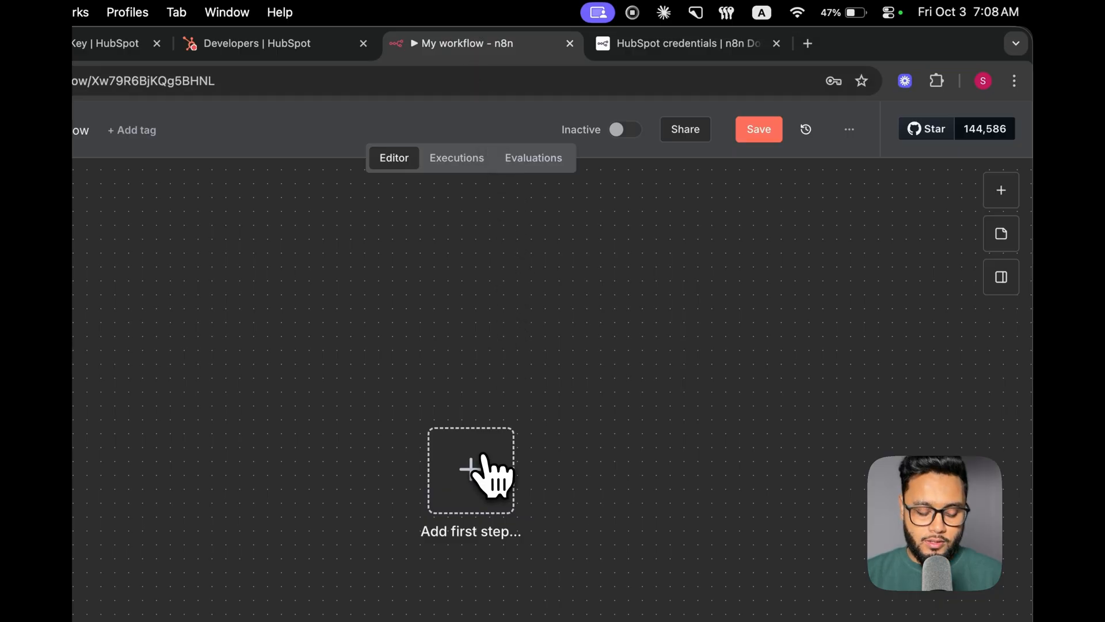
click(469, 470)
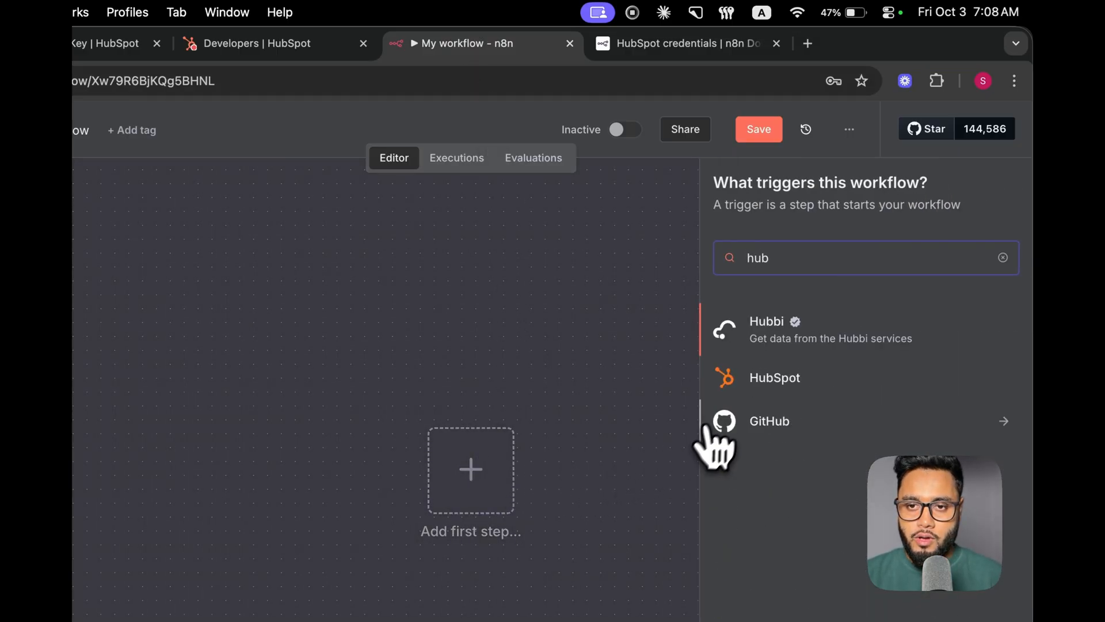
click(775, 377)
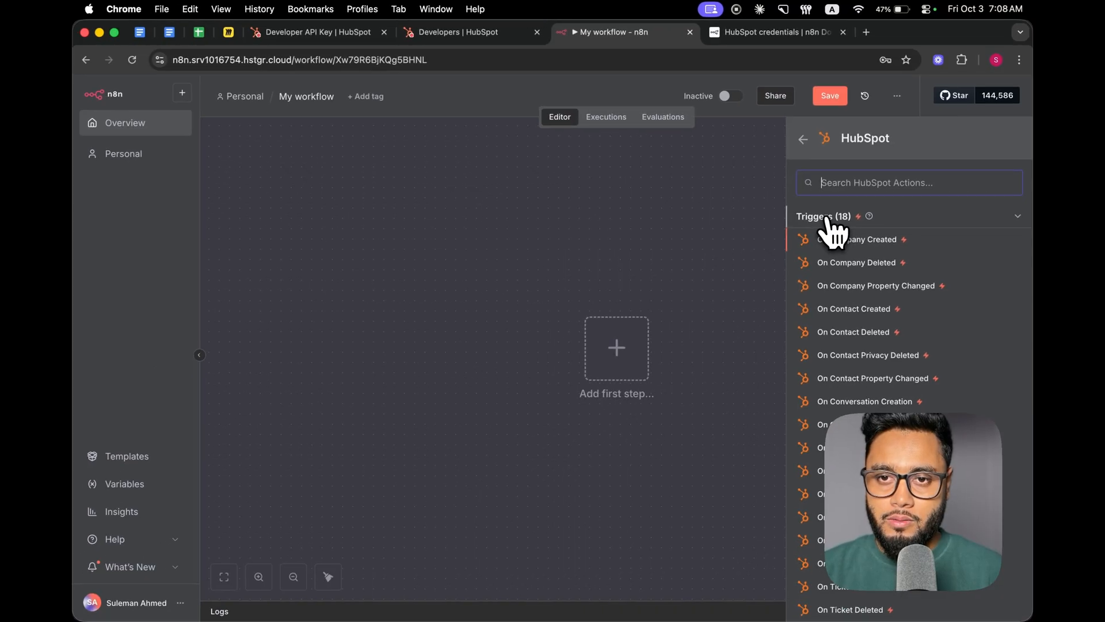
click(824, 216)
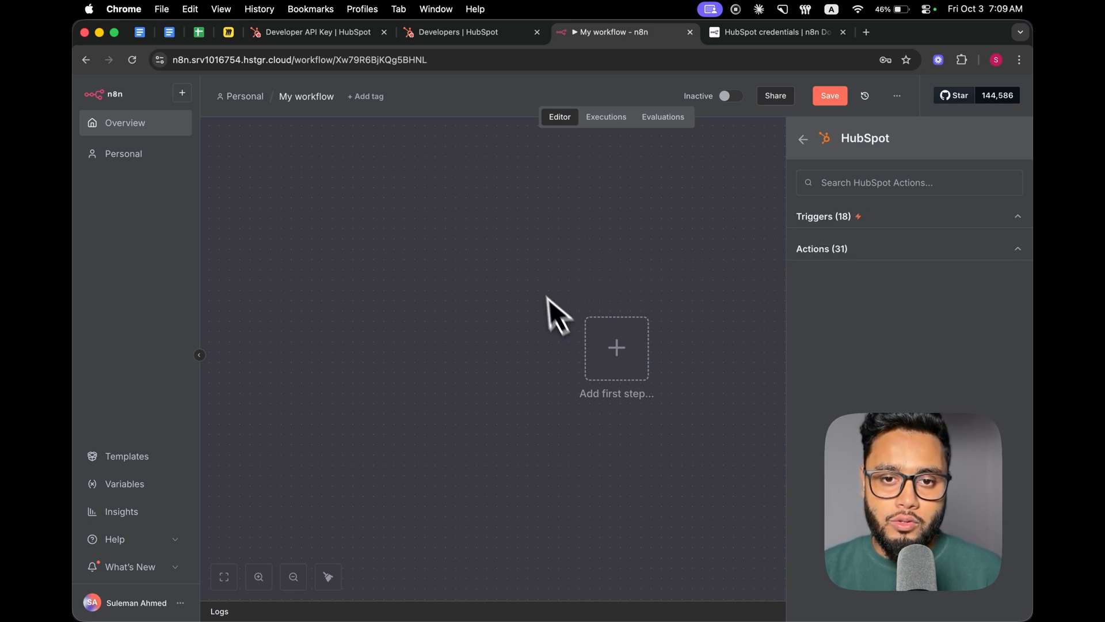
mouse_move(606, 360)
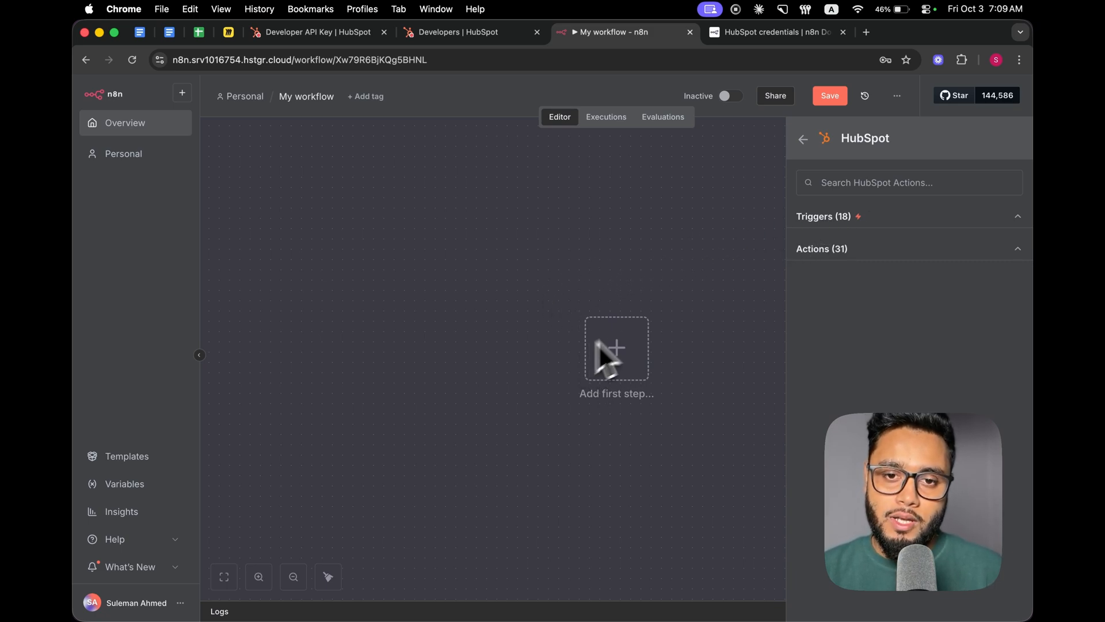
mouse_move(620, 385)
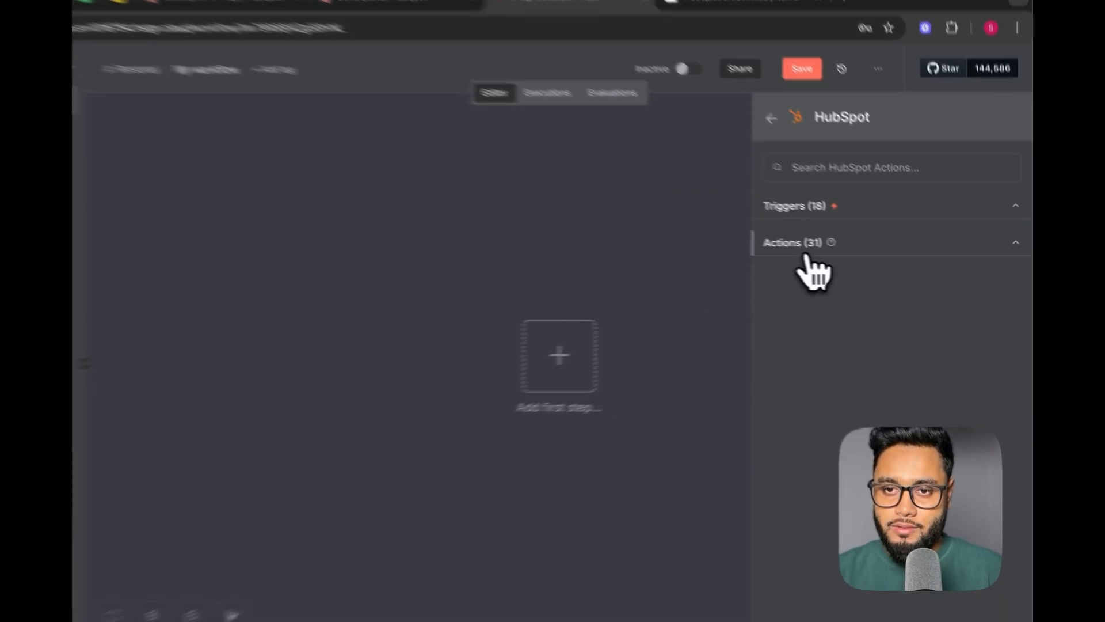
- Expand HubSpot's 31 actions and browse the company, contact and deal actions
click(792, 242)
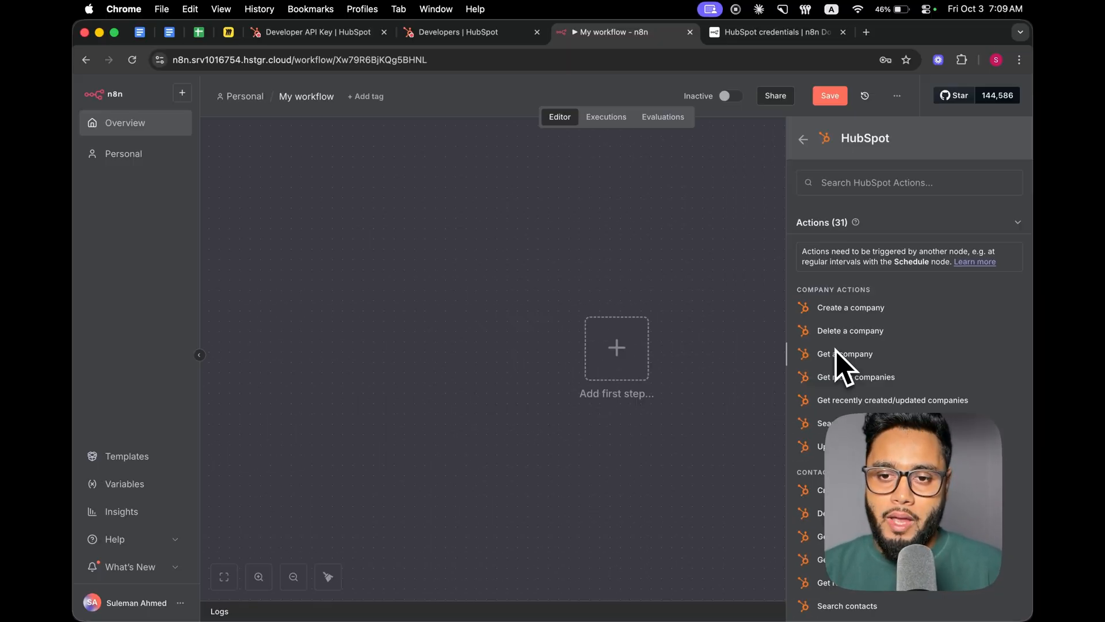
scroll(down, 3)
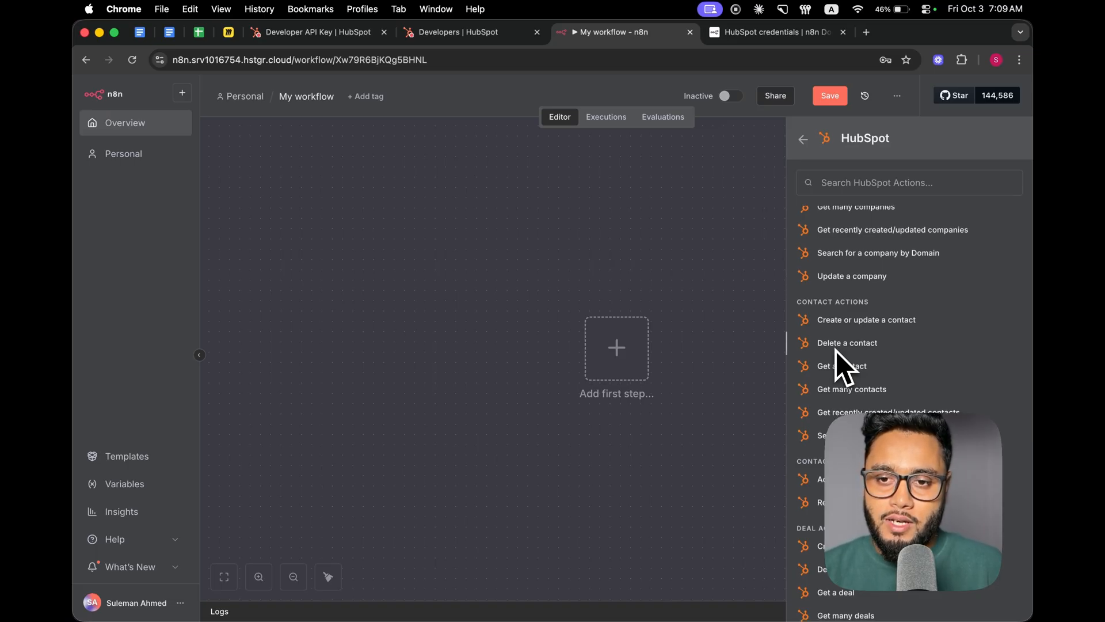
scroll(down, 3)
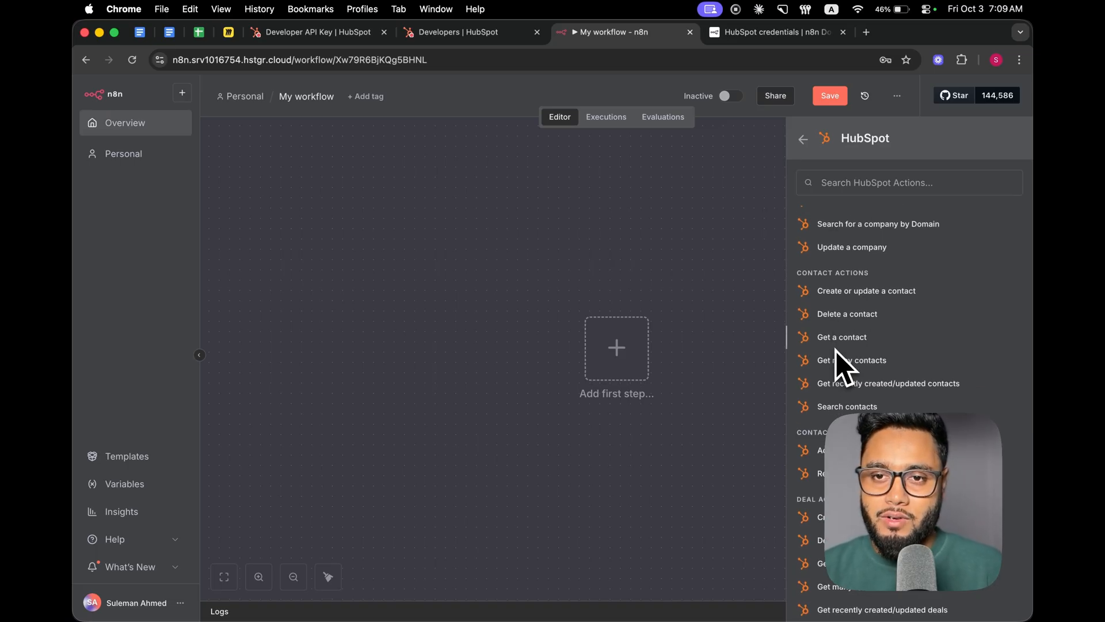
mouse_move(591, 428)
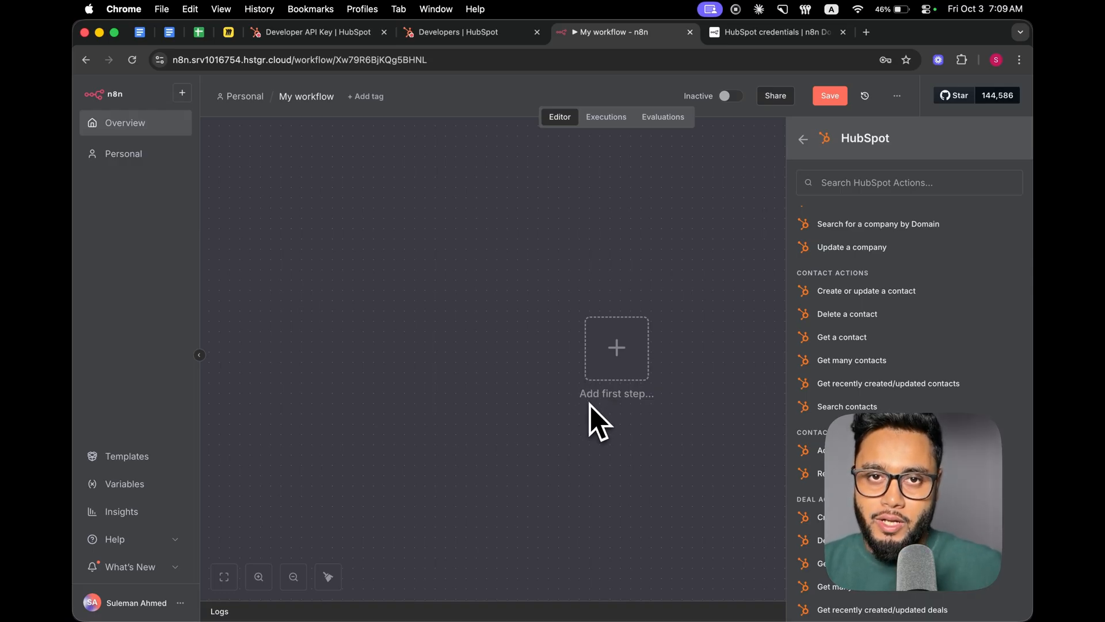
mouse_move(861, 343)
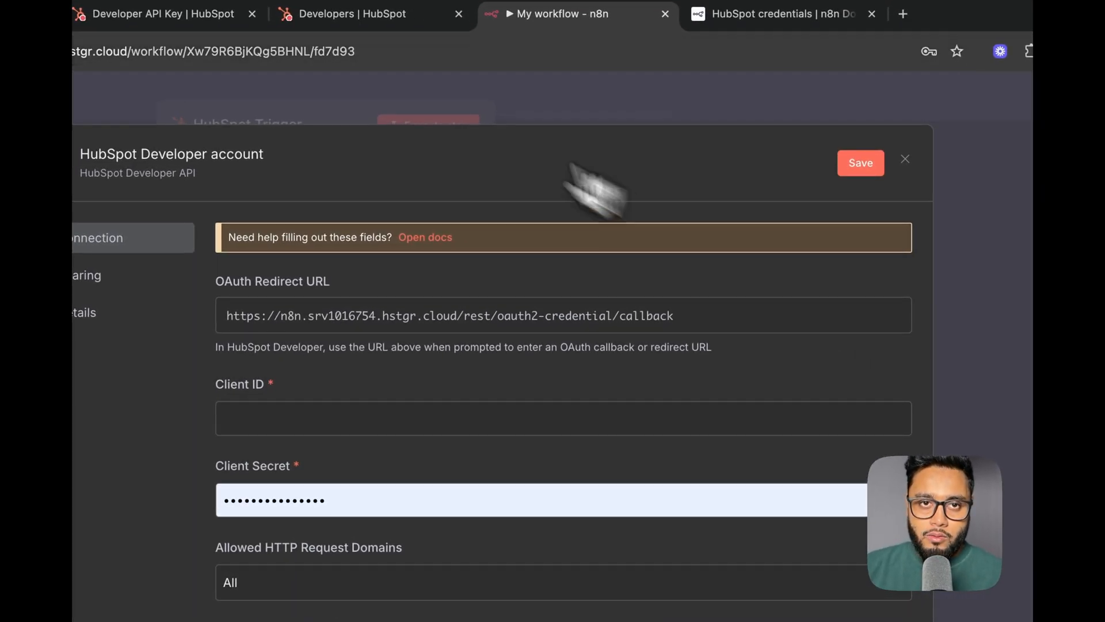
- Add the required CRM read scopes including crm.schemas.deals.read and create the Test n8n app
click(364, 14)
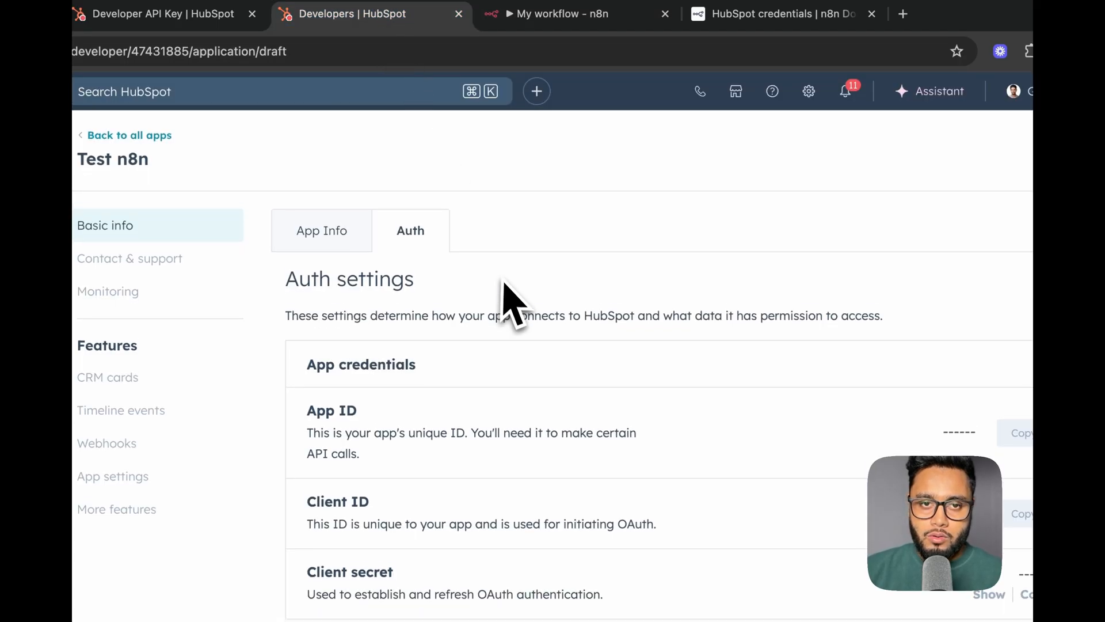
scroll(down, 3)
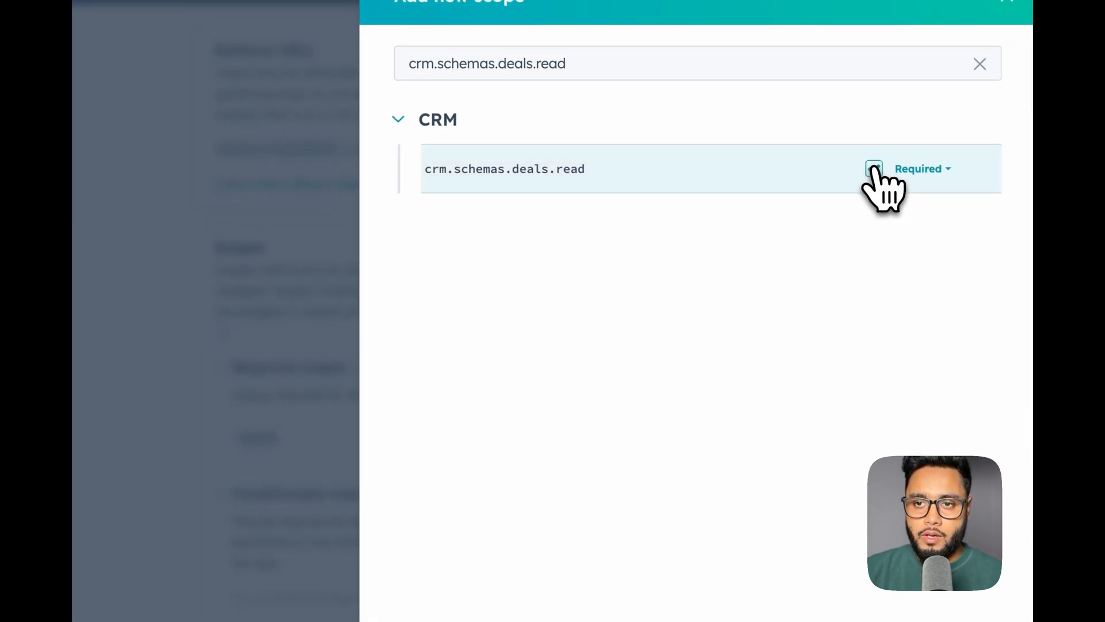
click(874, 168)
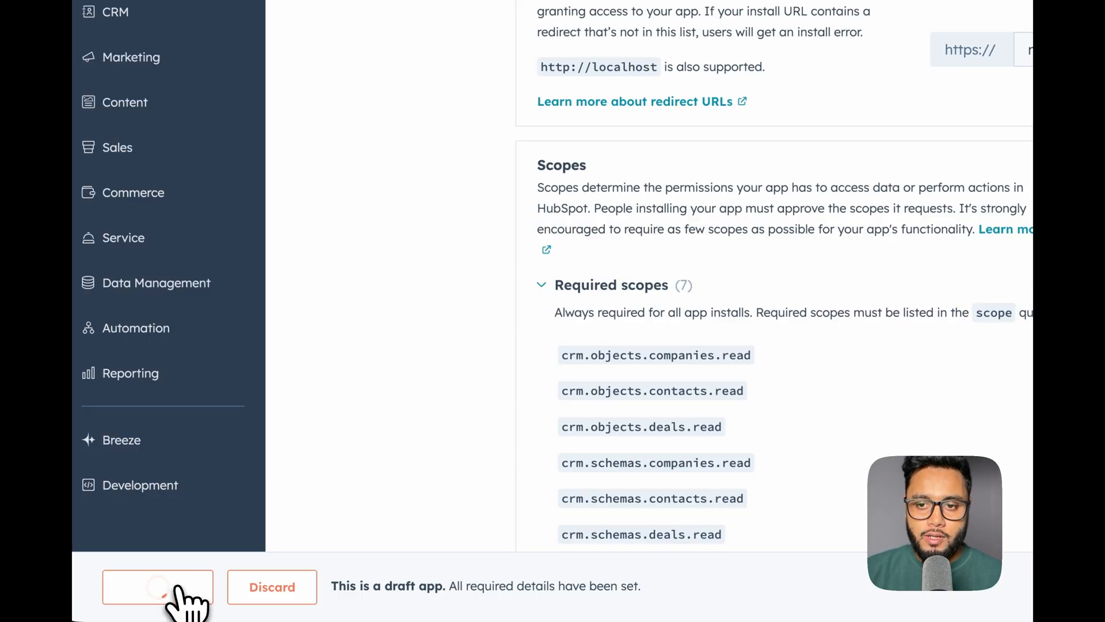
click(160, 587)
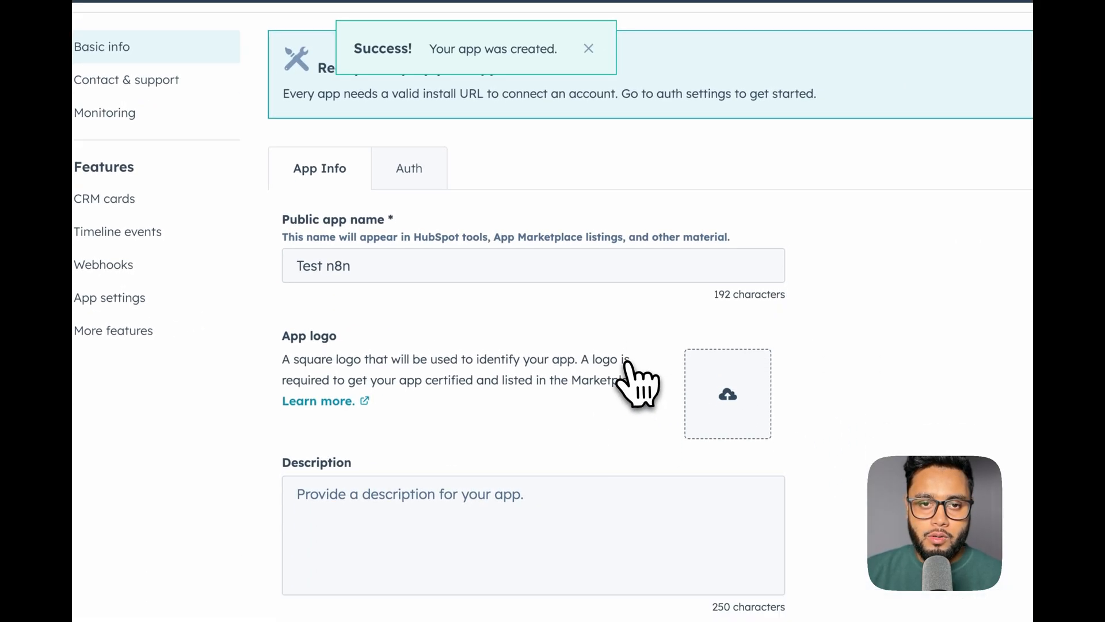
- Fill the n8n credential's client secret and Developer API key, then view HubSpot's Development overview
click(408, 166)
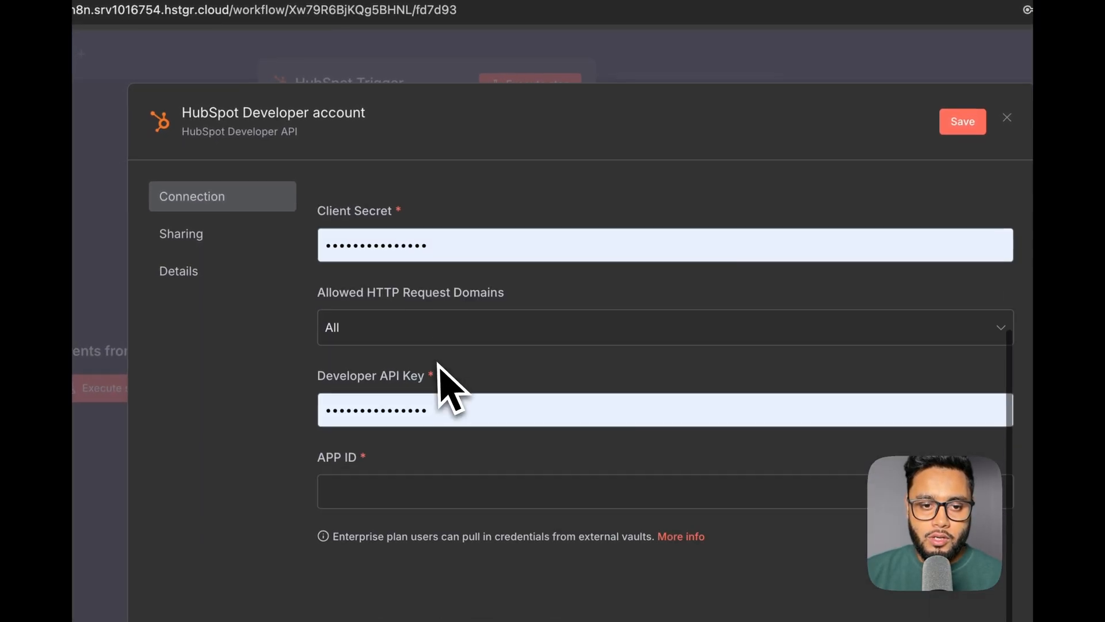
click(368, 44)
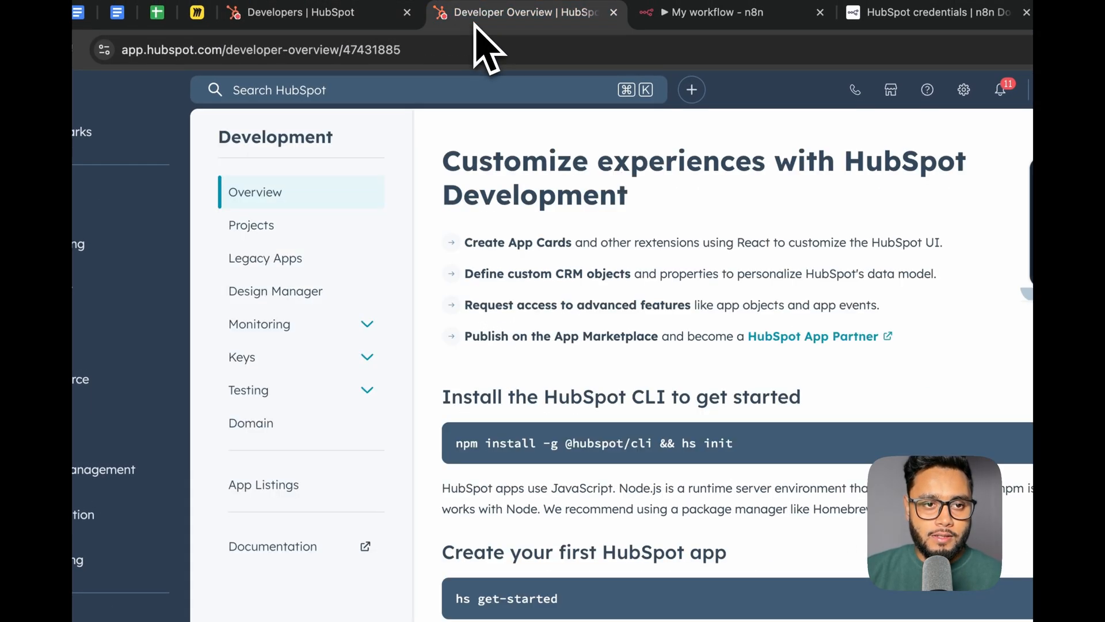
- Reveal the developer key options and go to the Developer API Key page
click(242, 357)
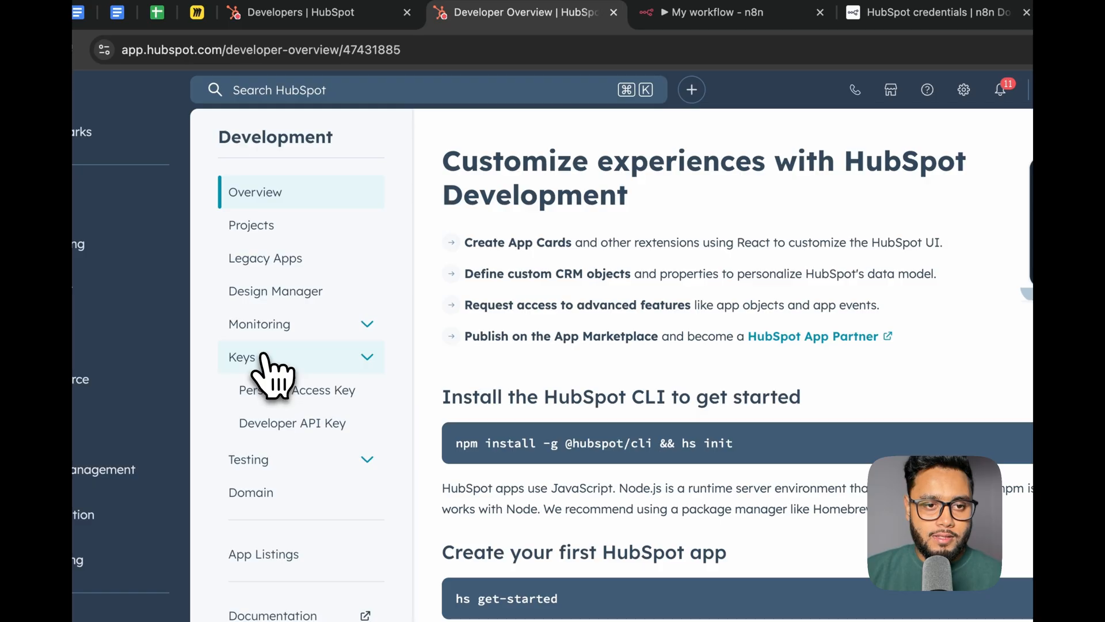
click(293, 424)
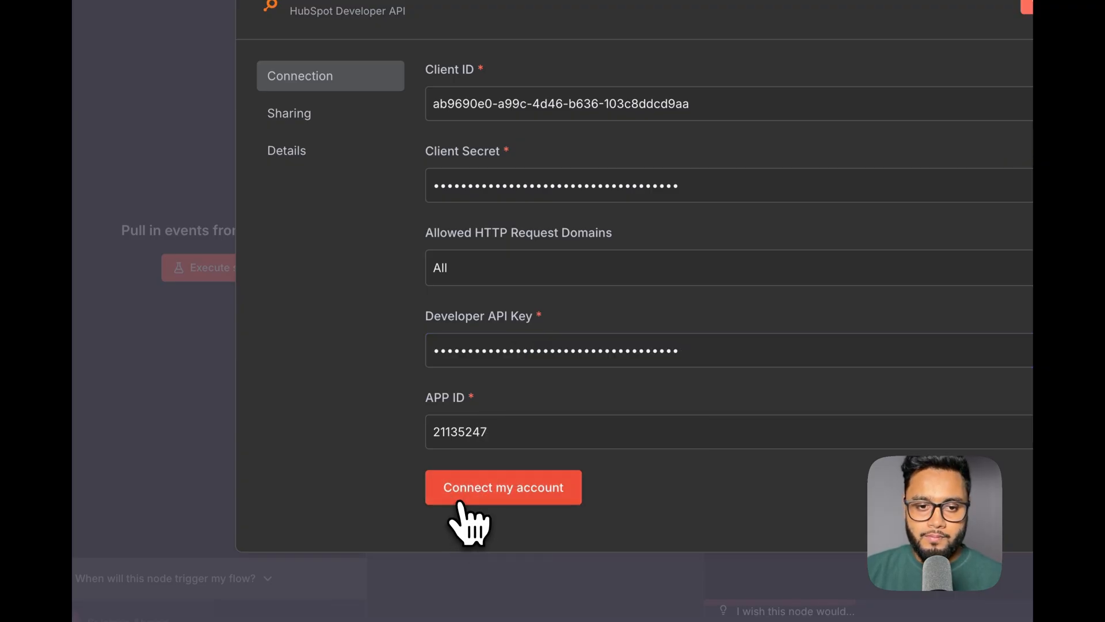
click(503, 487)
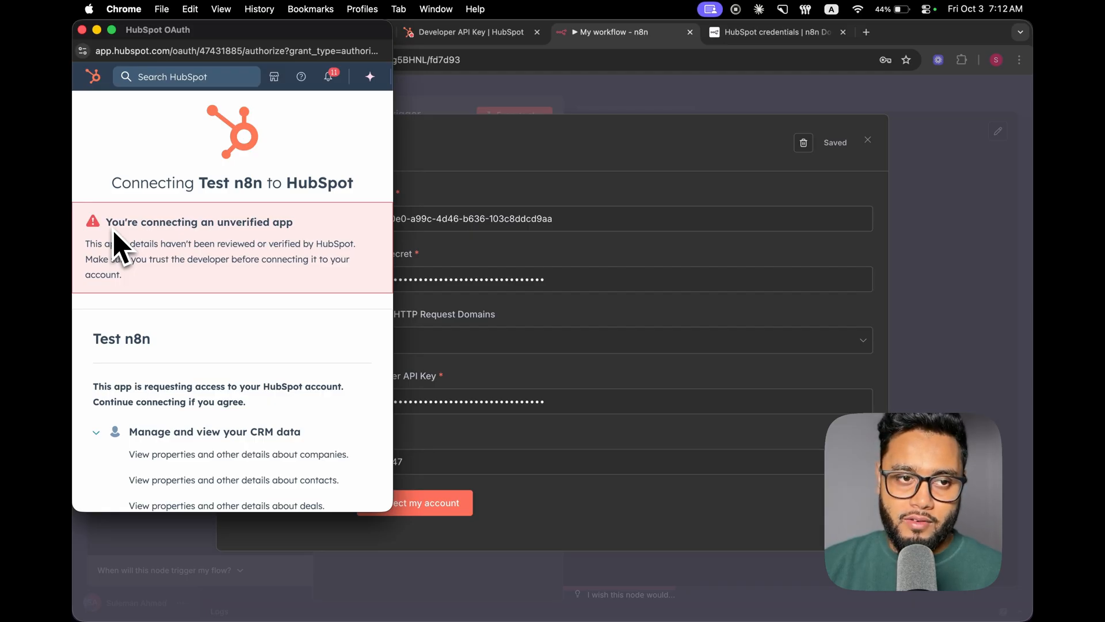
mouse_move(149, 289)
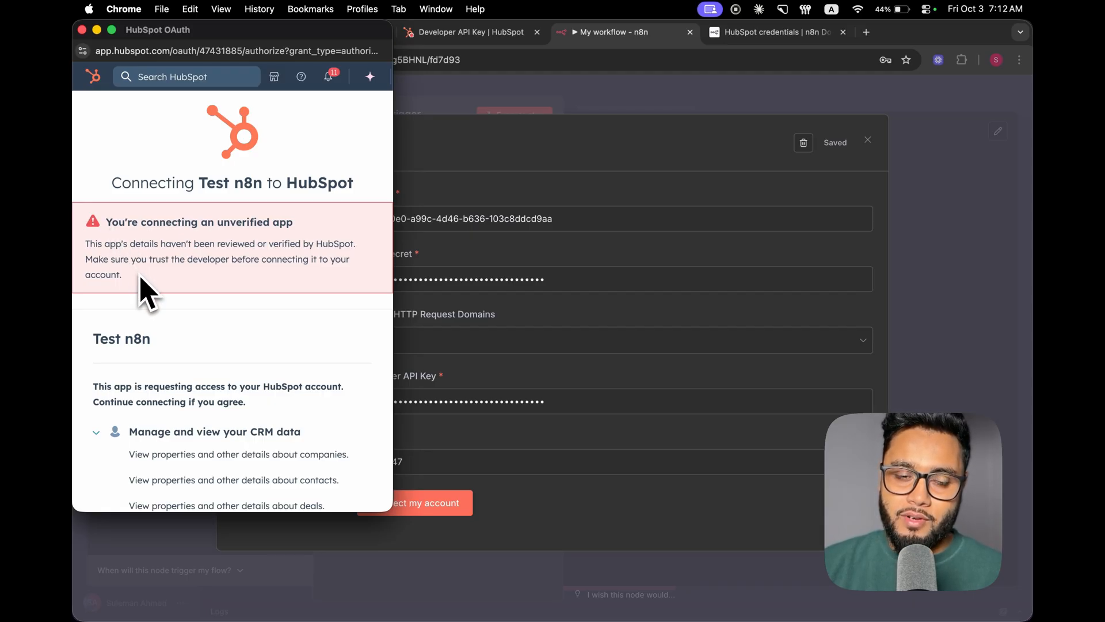
- Review the requested CRM read permissions and approve connecting Test n8n to the account
scroll(down, 3)
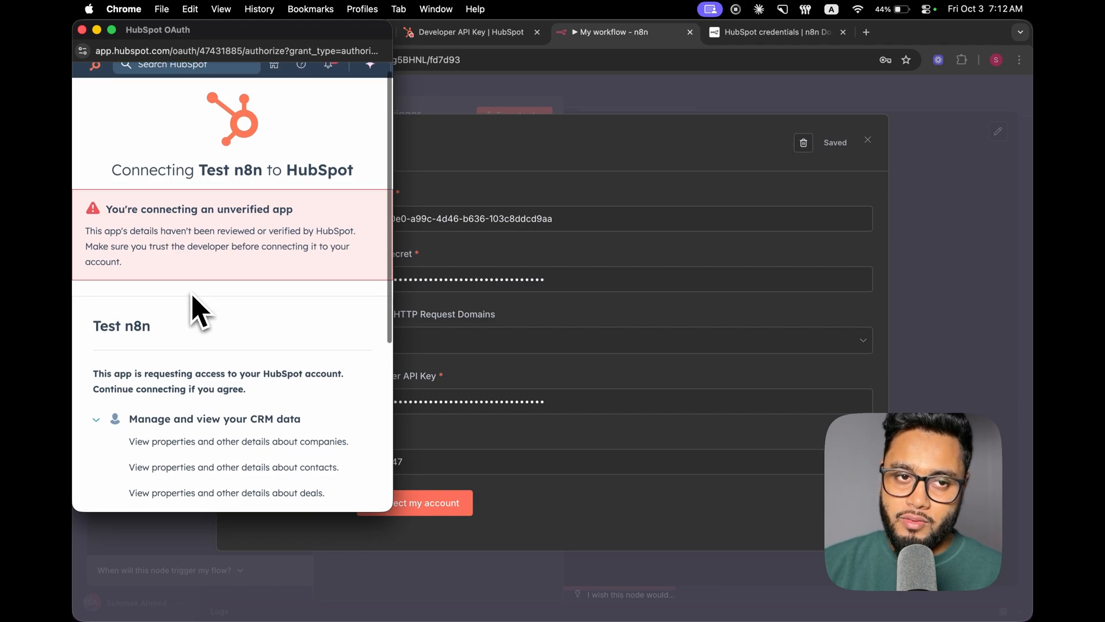
scroll(down, 3)
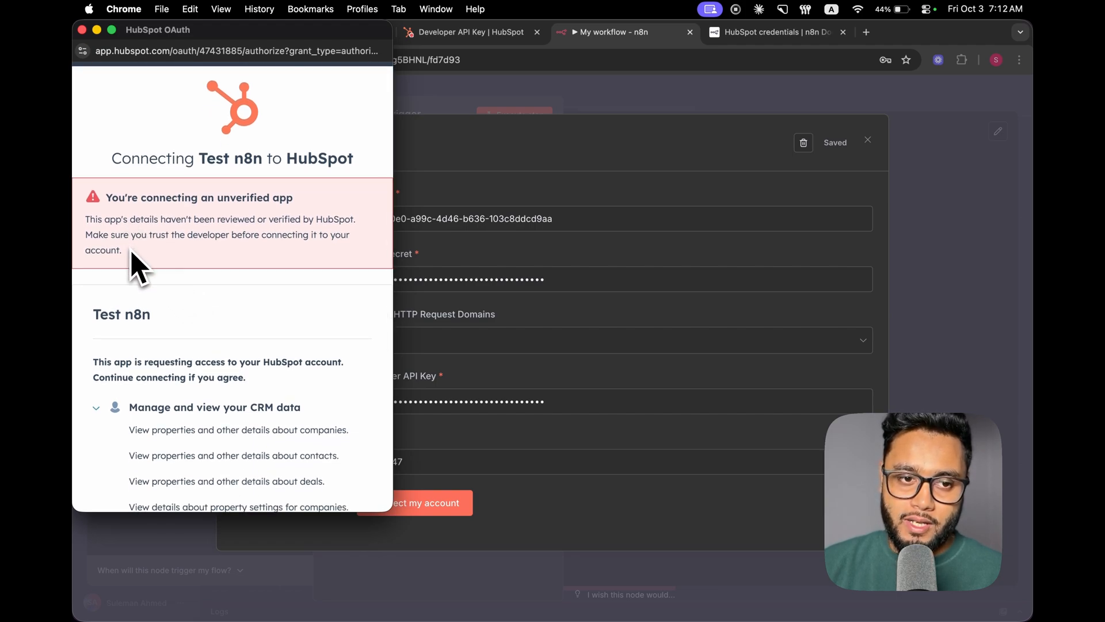
scroll(down, 3)
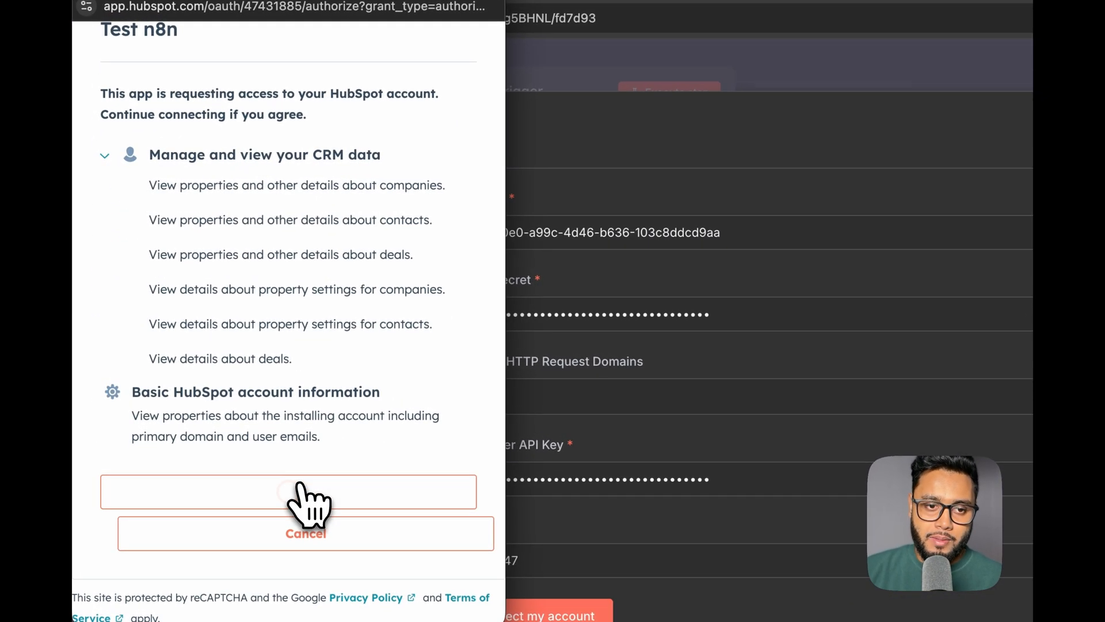
click(294, 492)
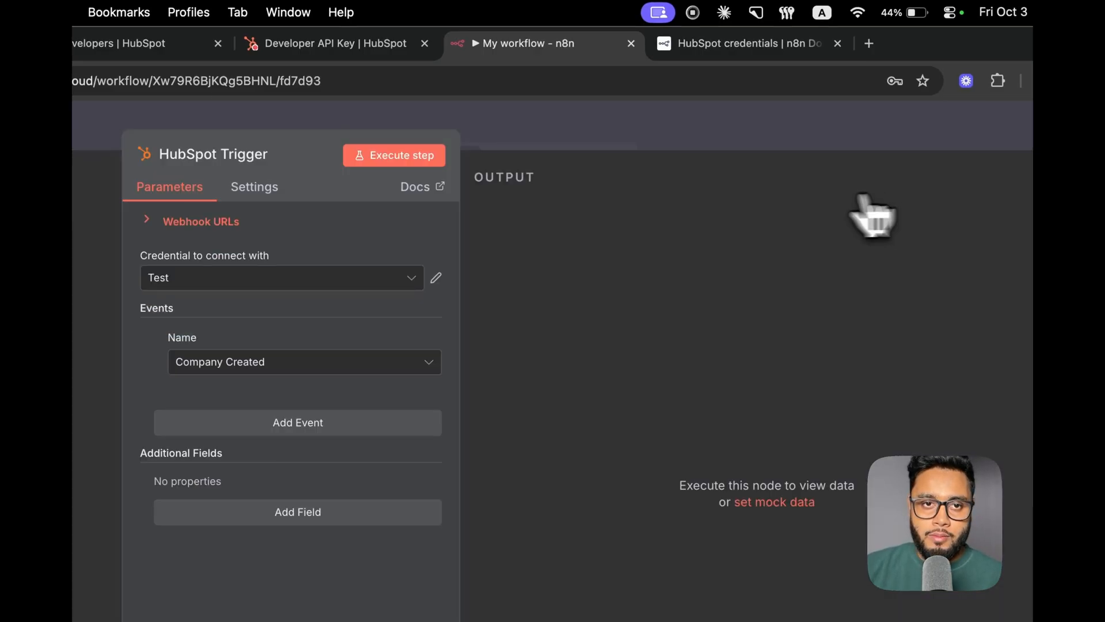
click(304, 362)
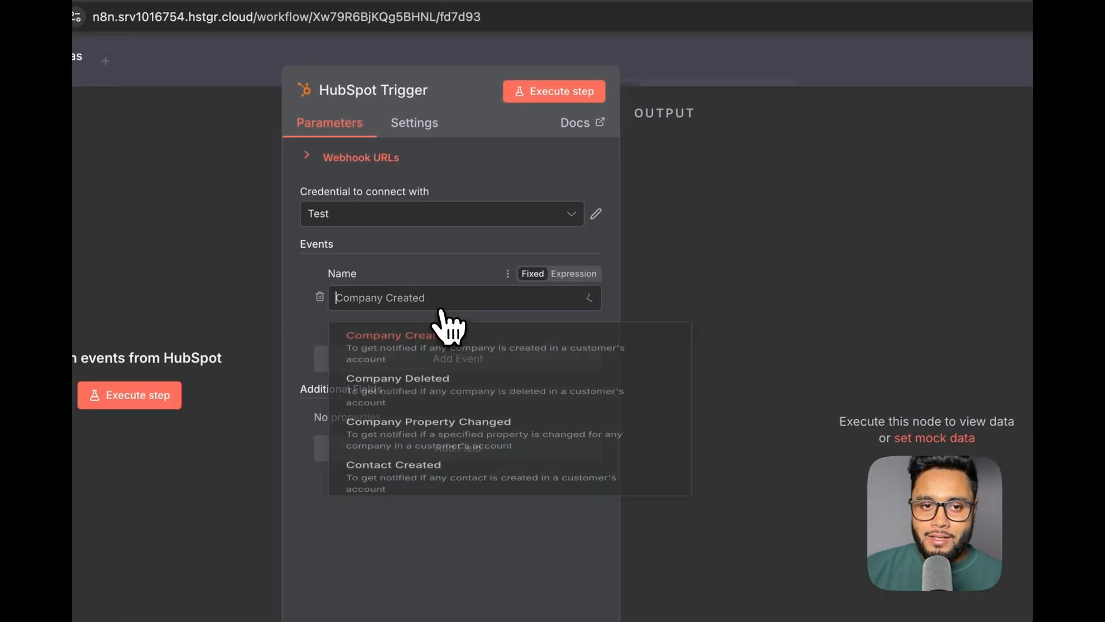
scroll(down, 3)
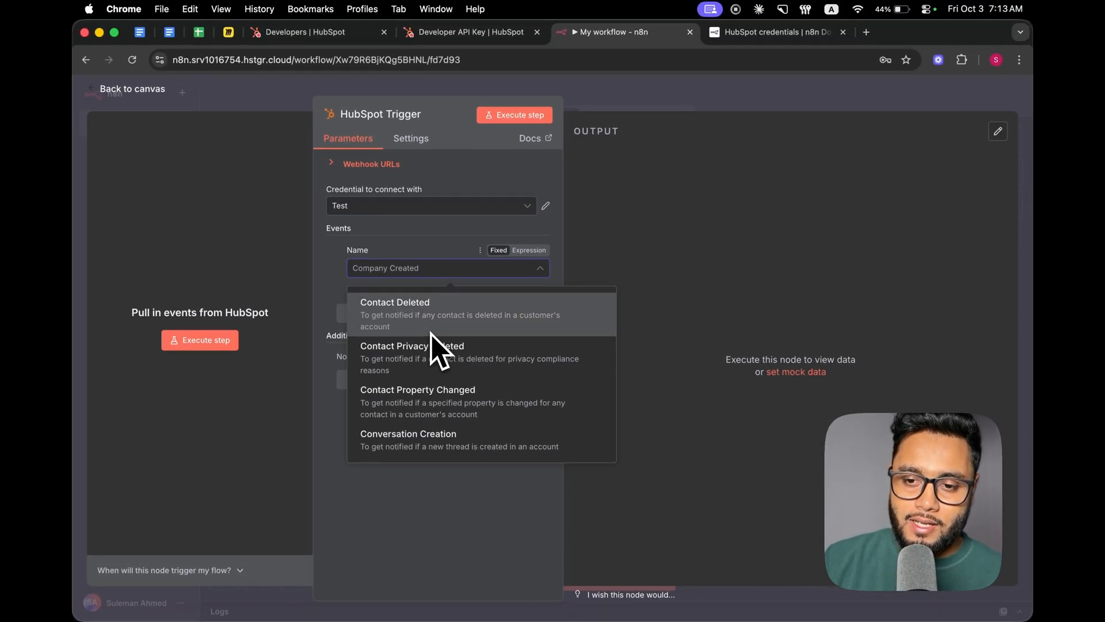
mouse_move(496, 391)
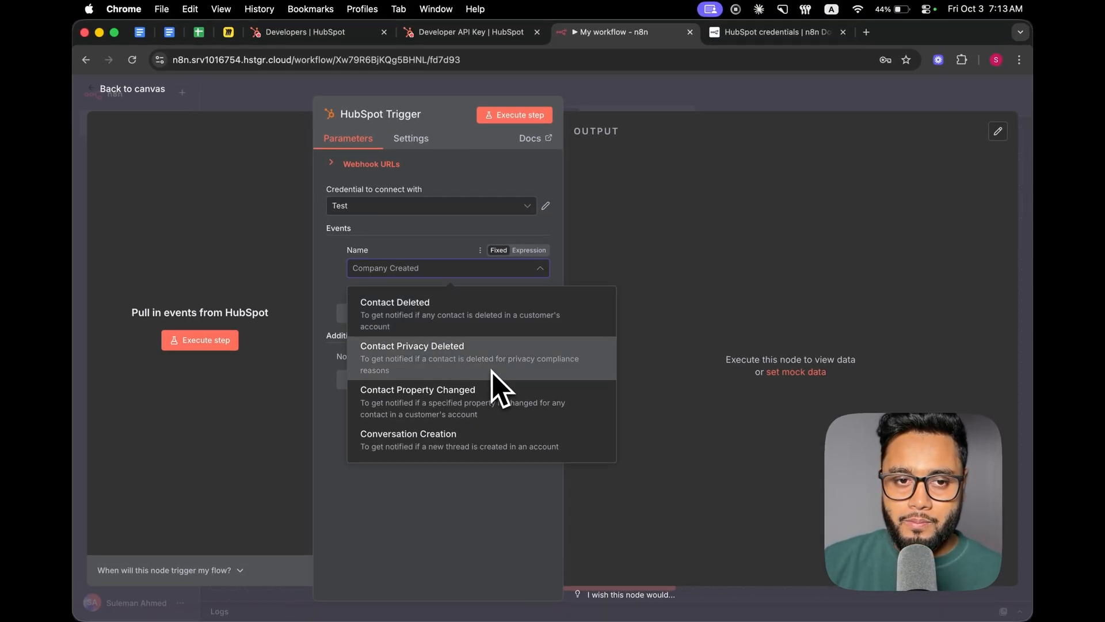
click(448, 267)
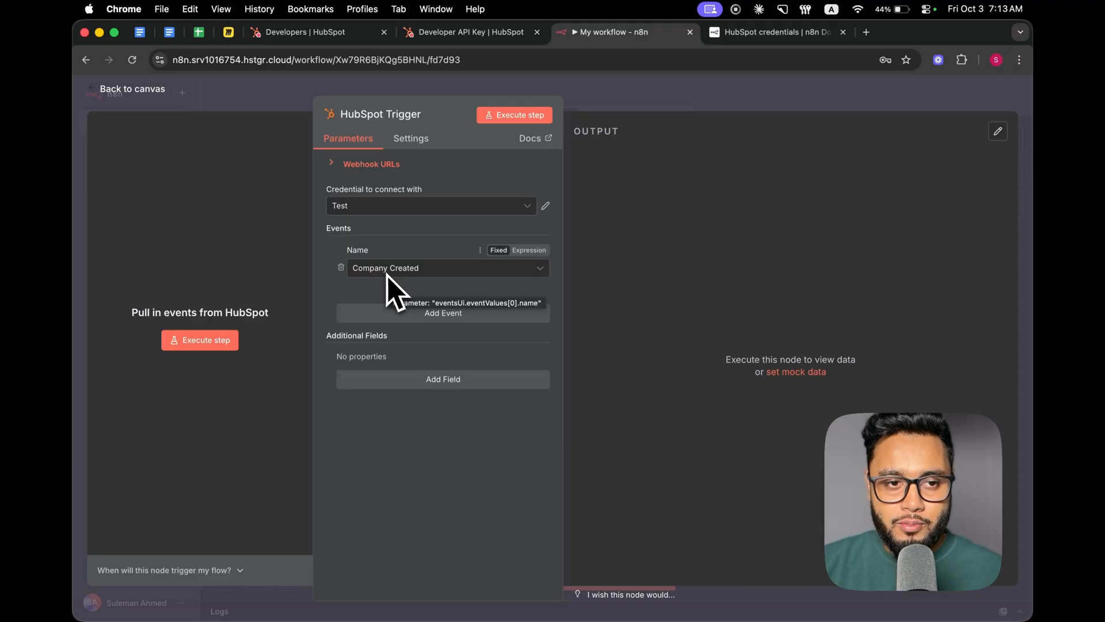
click(201, 340)
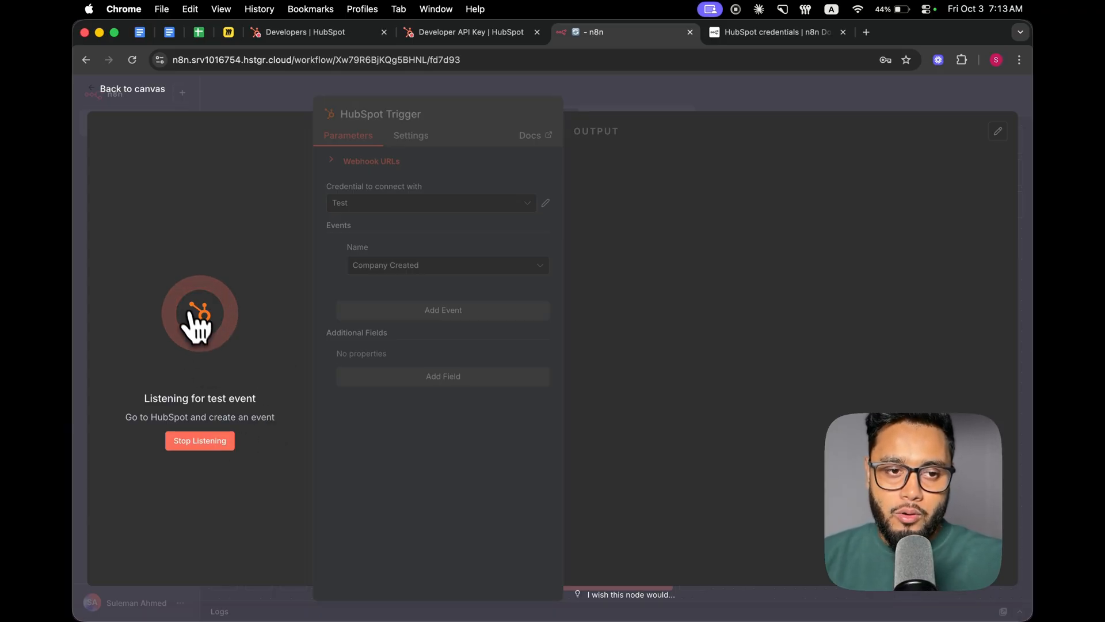
mouse_move(391, 244)
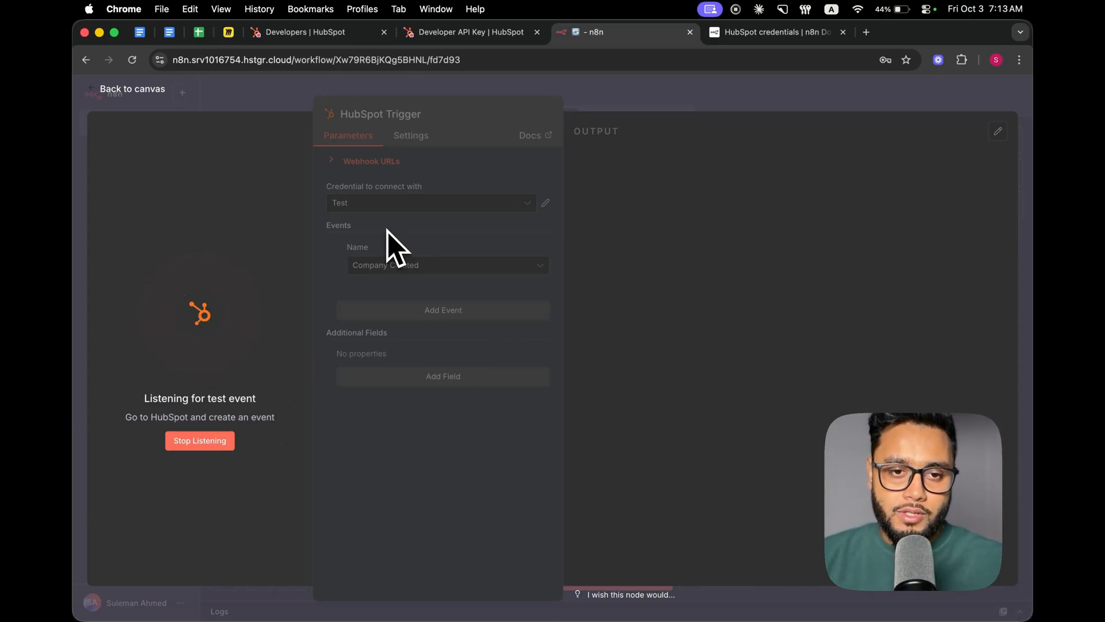
mouse_move(433, 229)
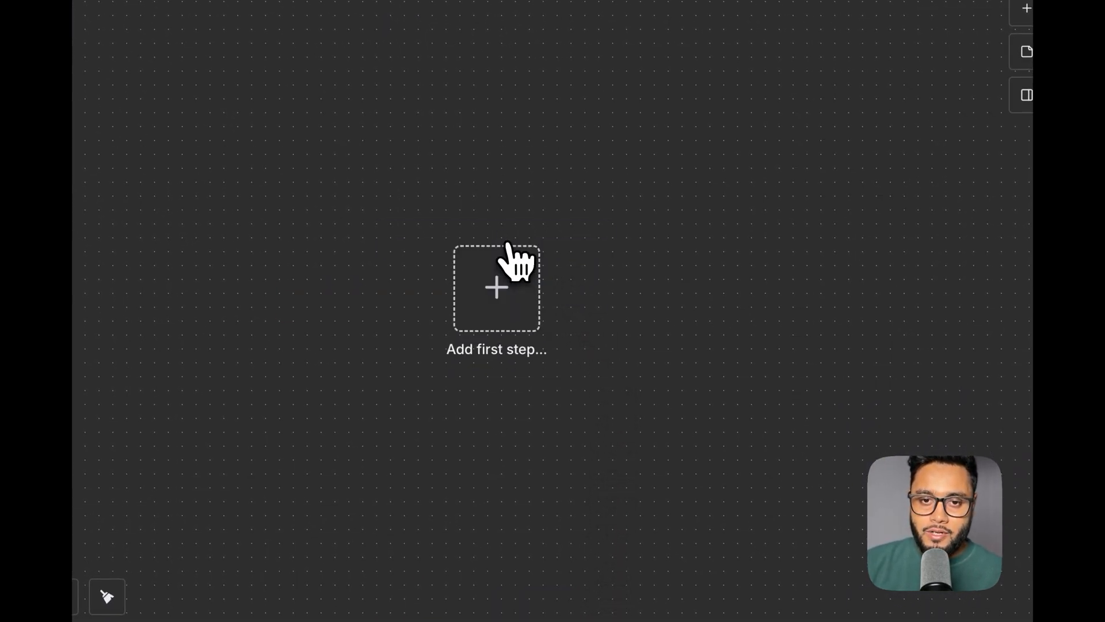
- Add a HubSpot 'Create a company' action as the workflow's first step
click(497, 287)
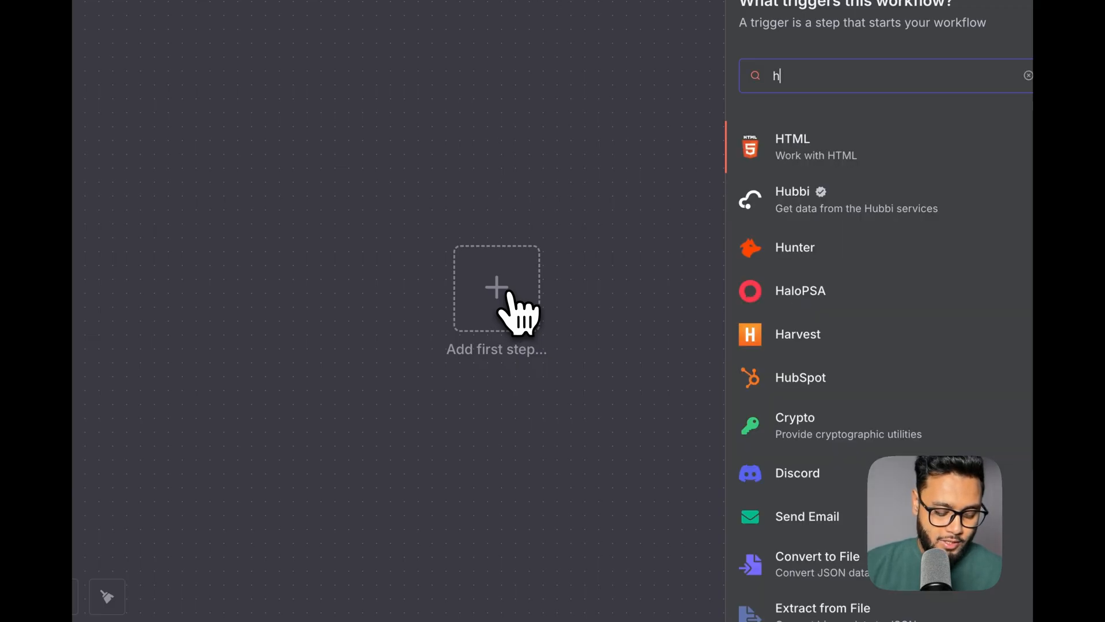
click(799, 378)
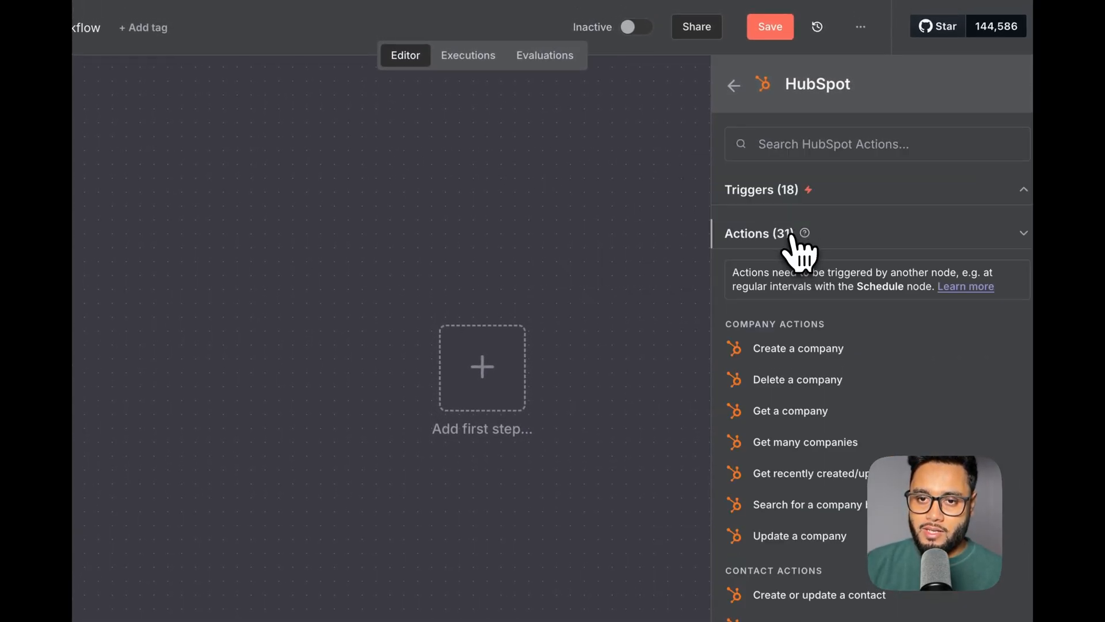
click(798, 348)
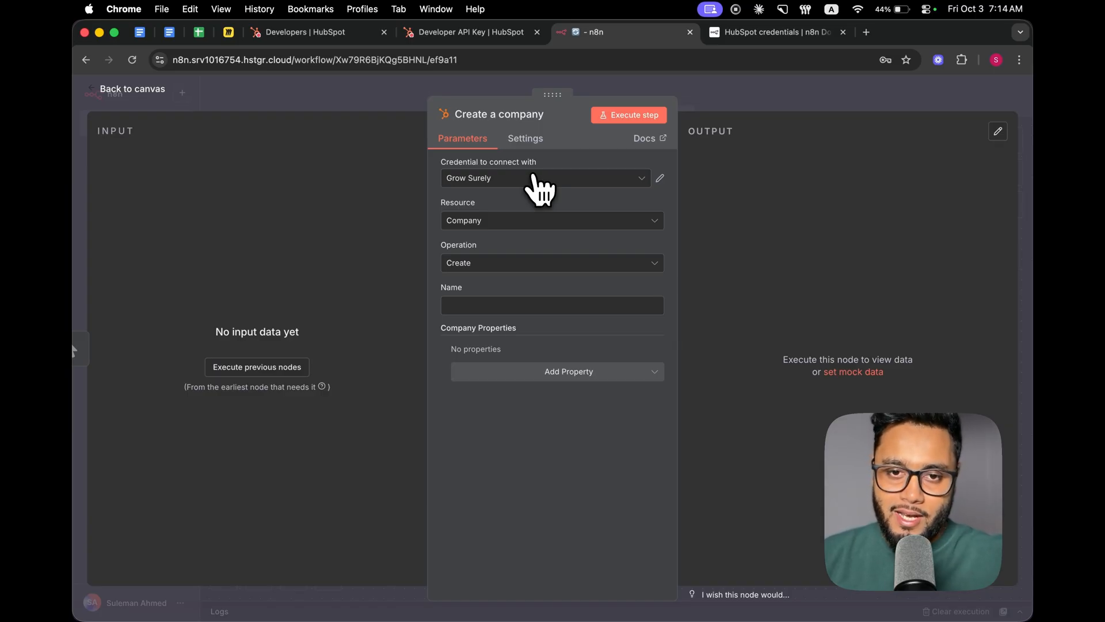
mouse_move(518, 173)
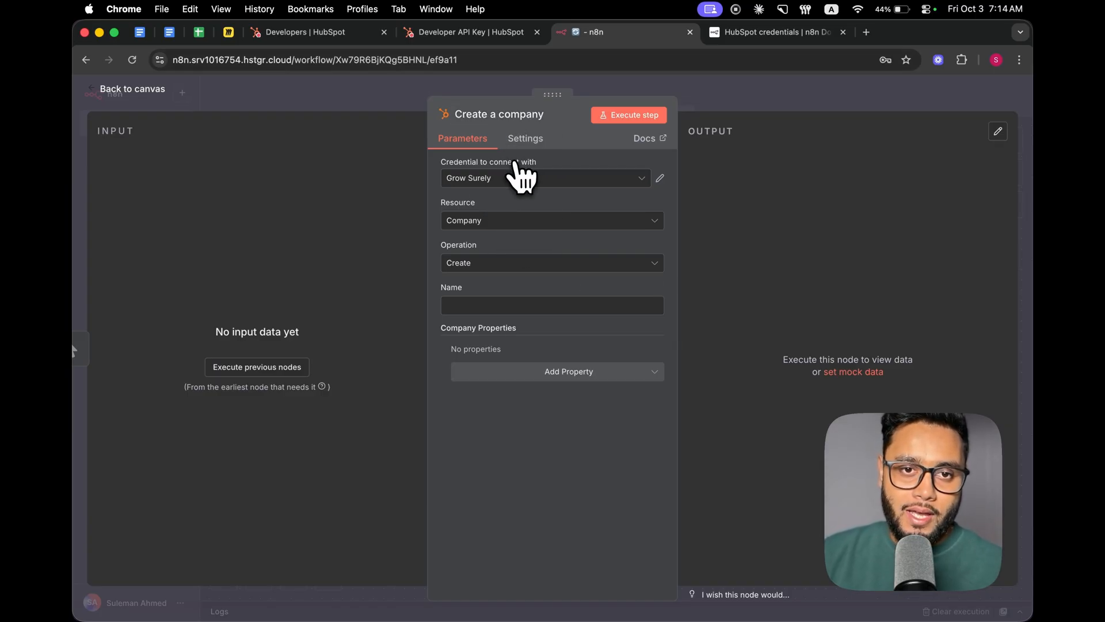
- Create a new HubSpot account credential and switch its connection method to OAuth2
click(546, 178)
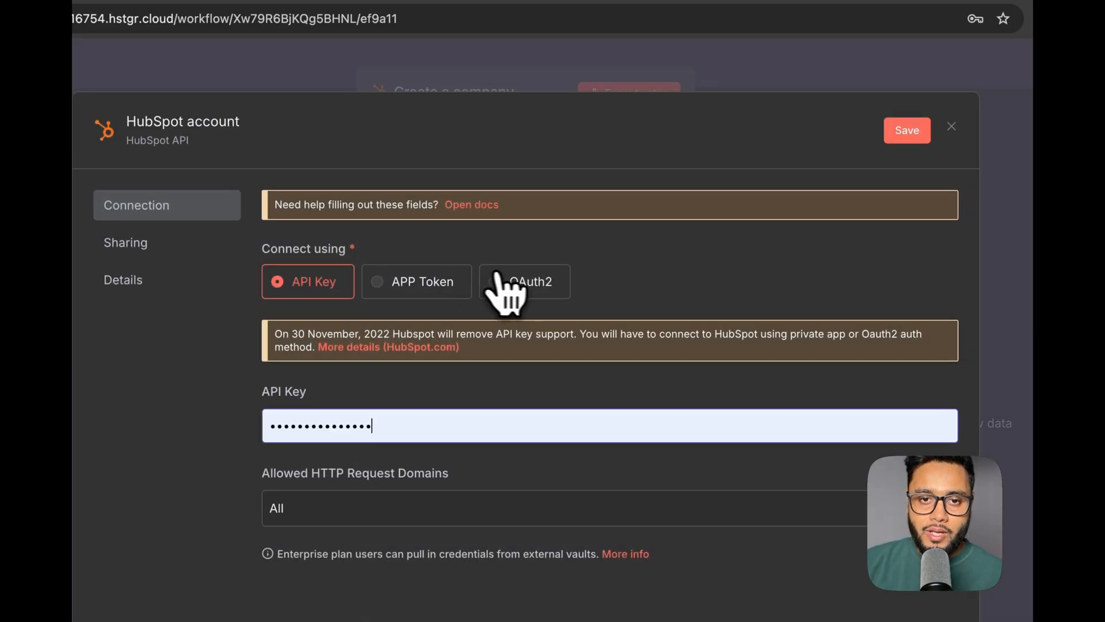
click(525, 281)
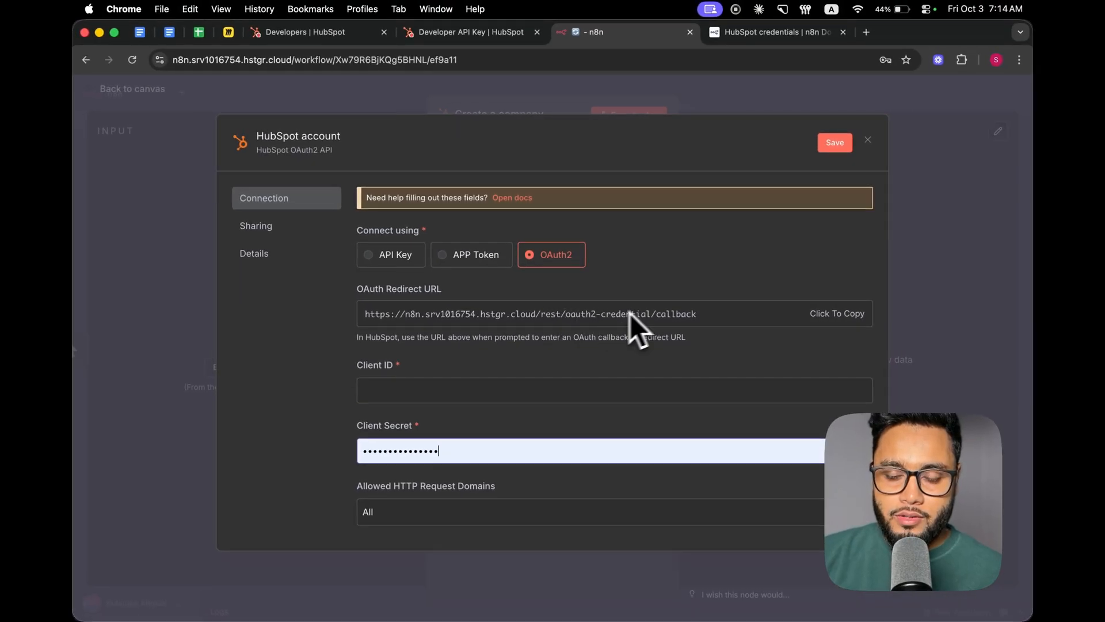
mouse_move(583, 338)
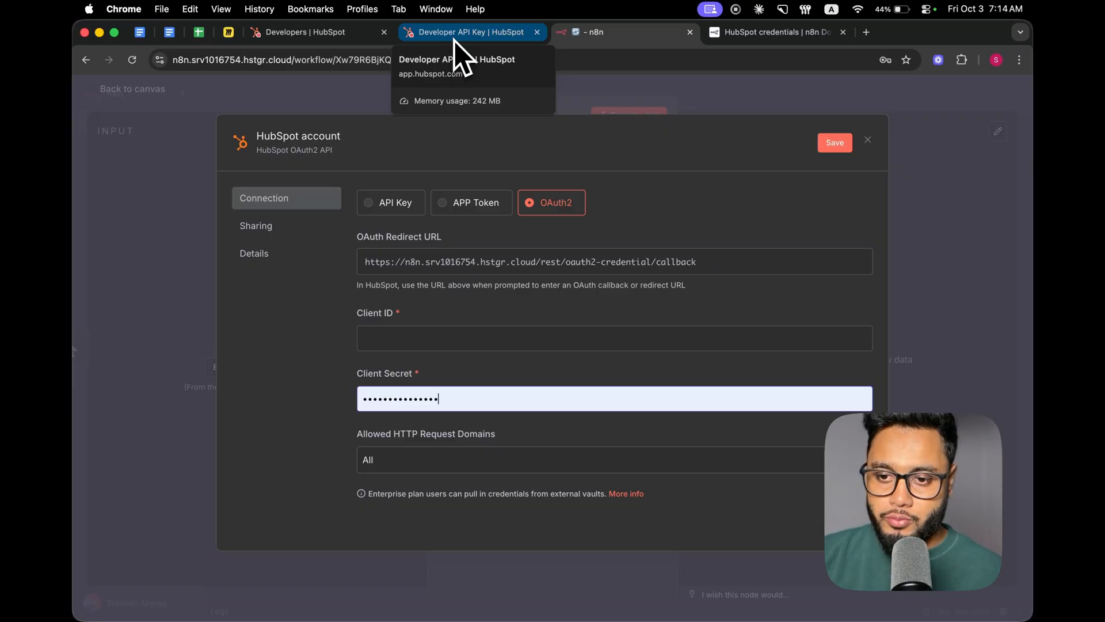
- Add scopes such as crm.objects.deals.write and crm.objects.owners.read to the Test n8n app and save changes
click(320, 33)
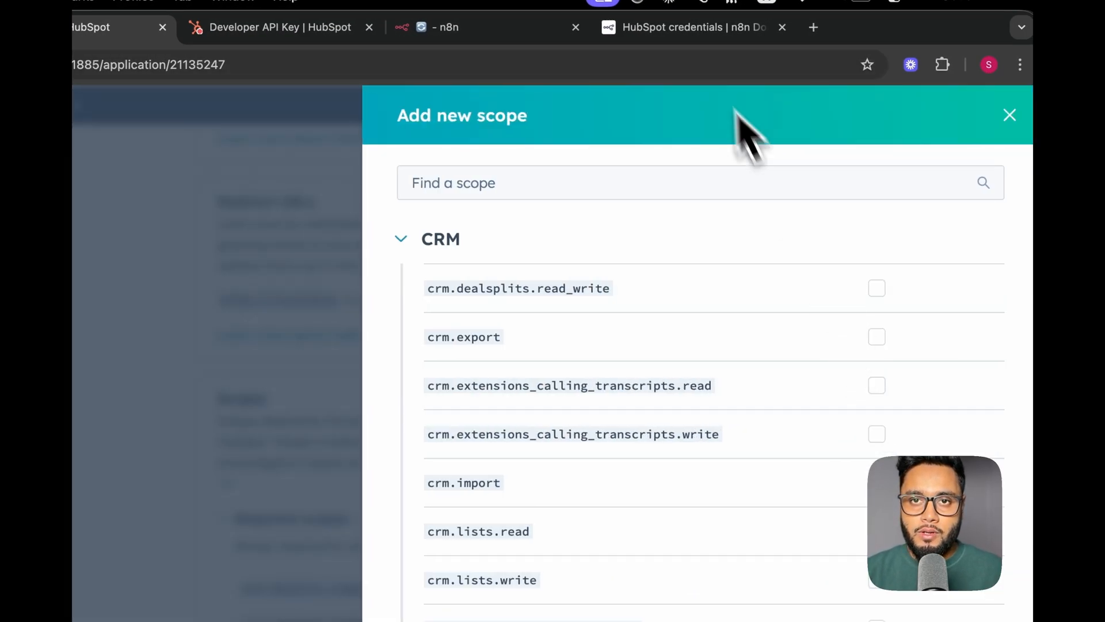
click(691, 28)
text(forms)
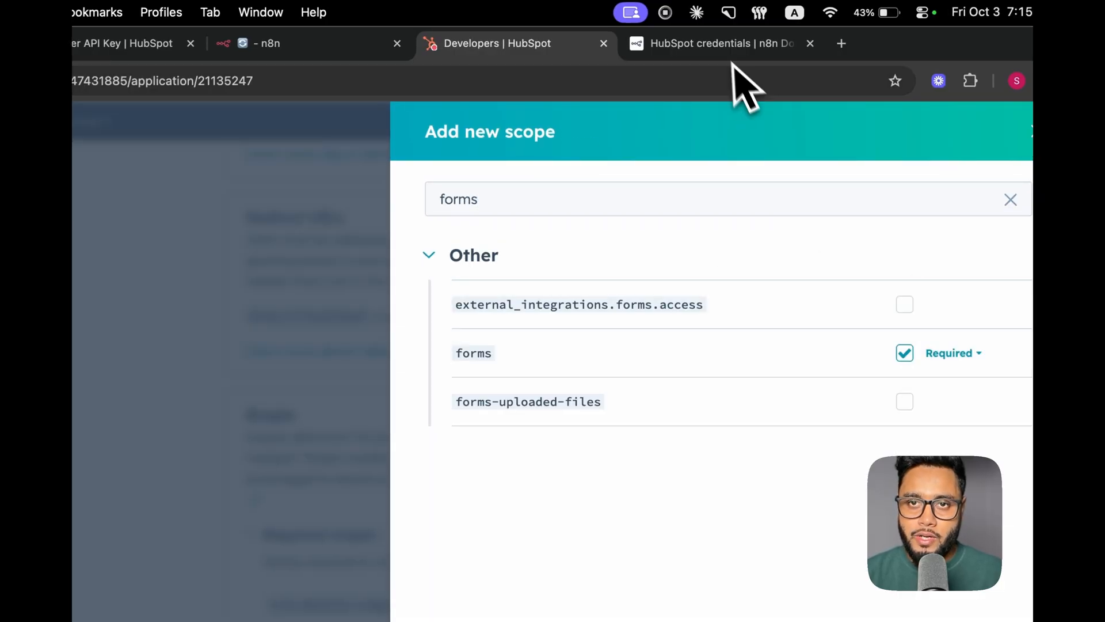
click(711, 44)
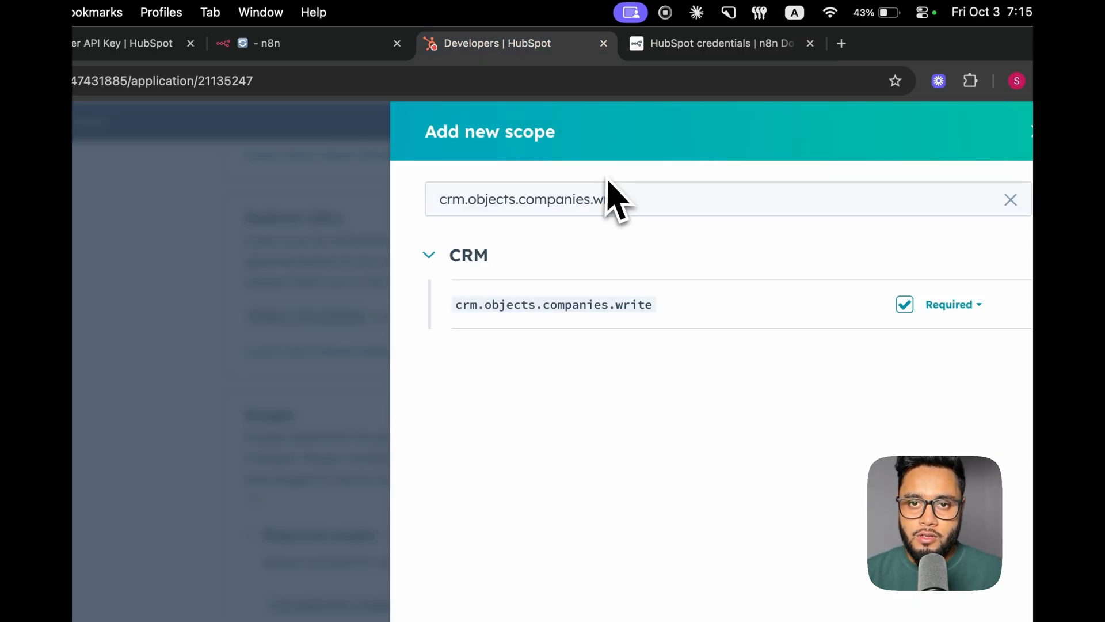
text(crm.objects.deals.write)
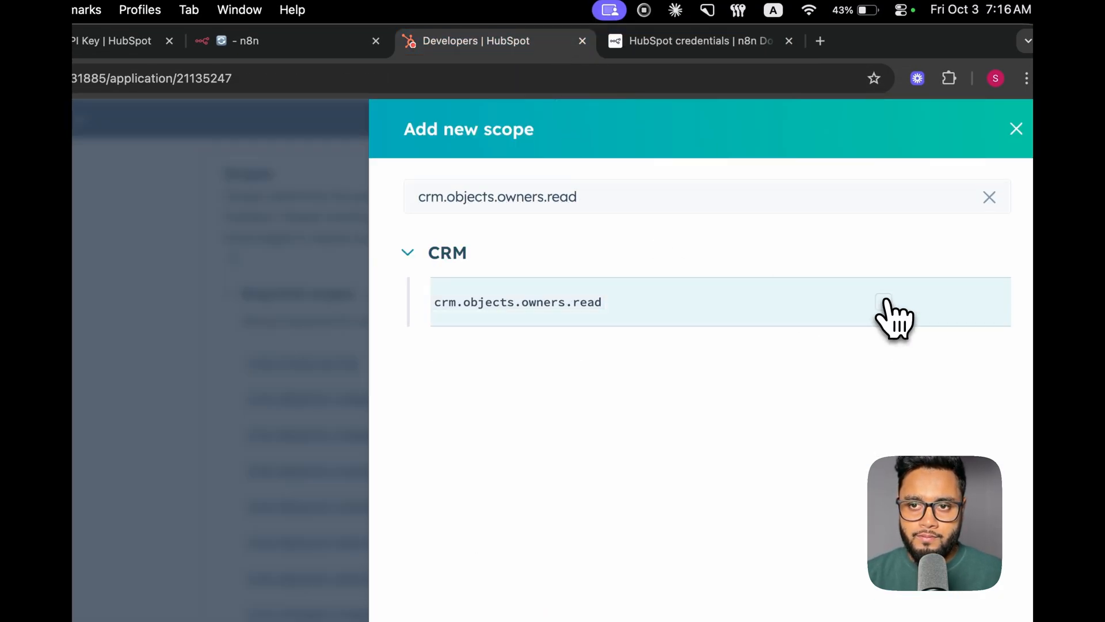
click(883, 302)
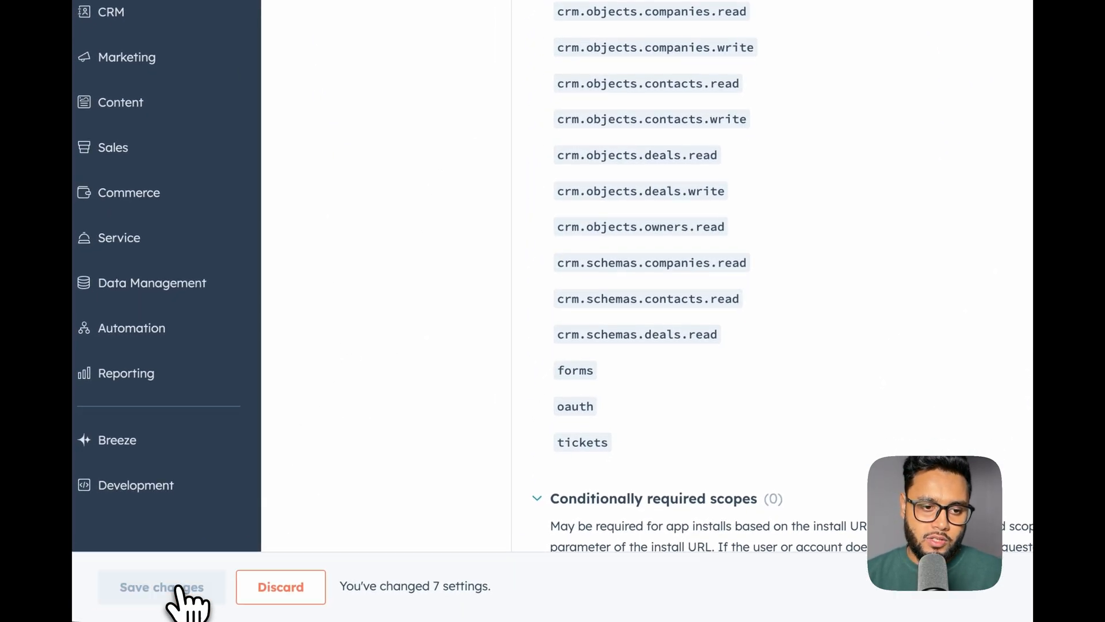
click(161, 586)
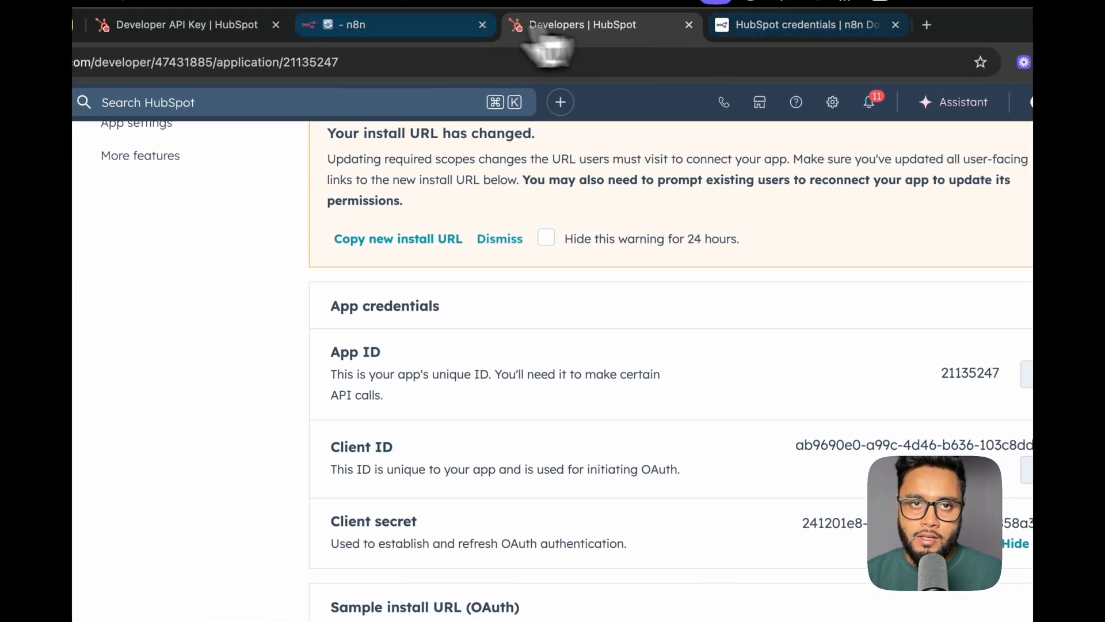
- Fill the credential's Client Secret from the HubSpot app and start connecting the account
click(349, 25)
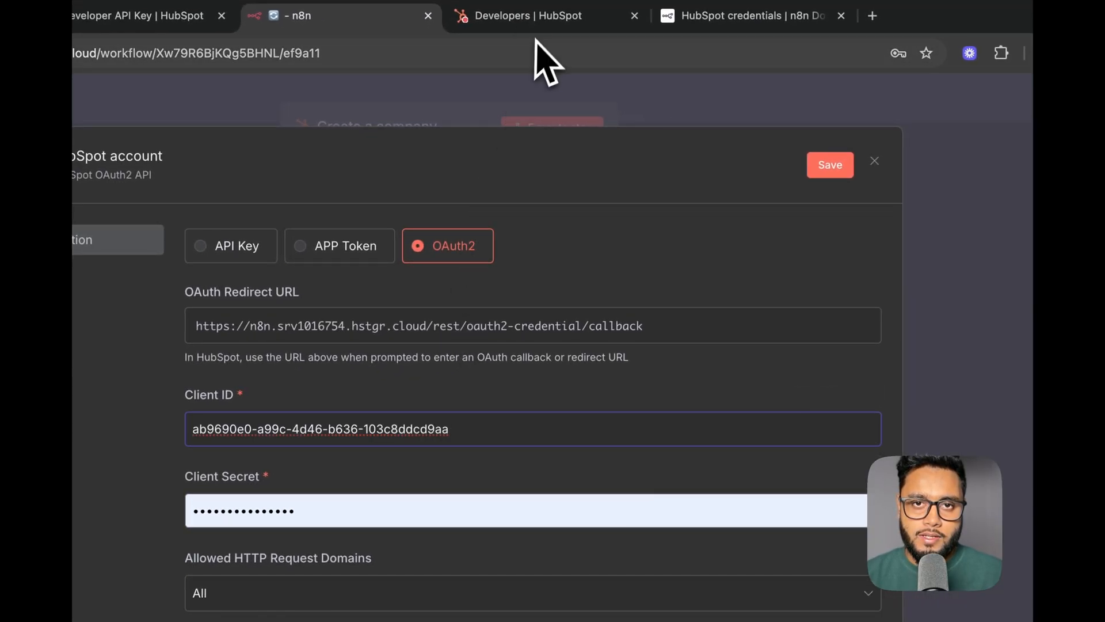
click(527, 17)
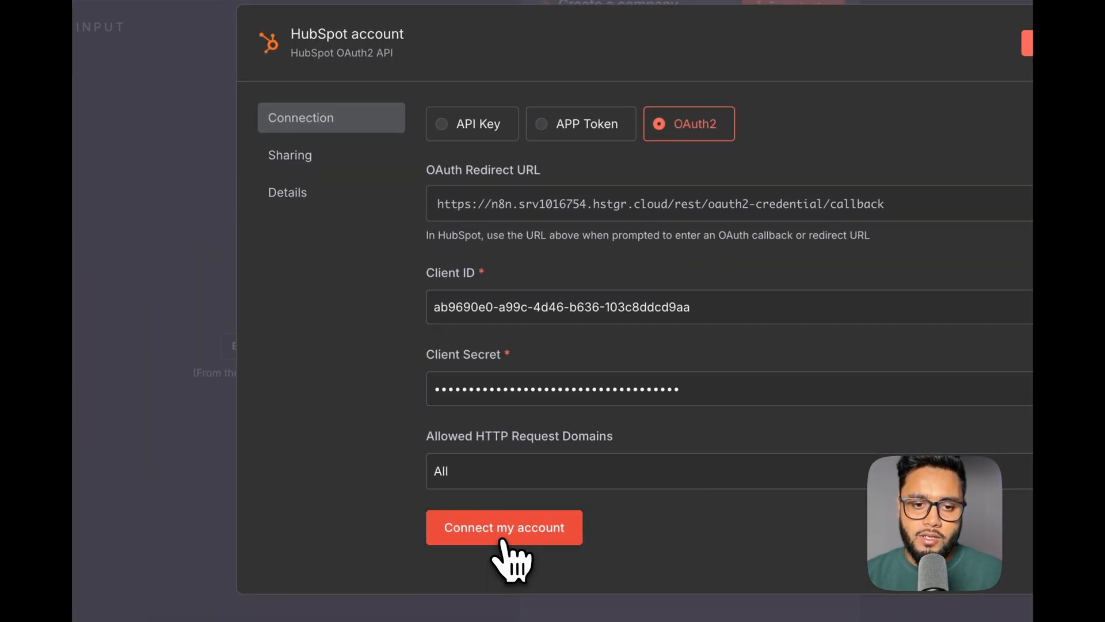
click(504, 527)
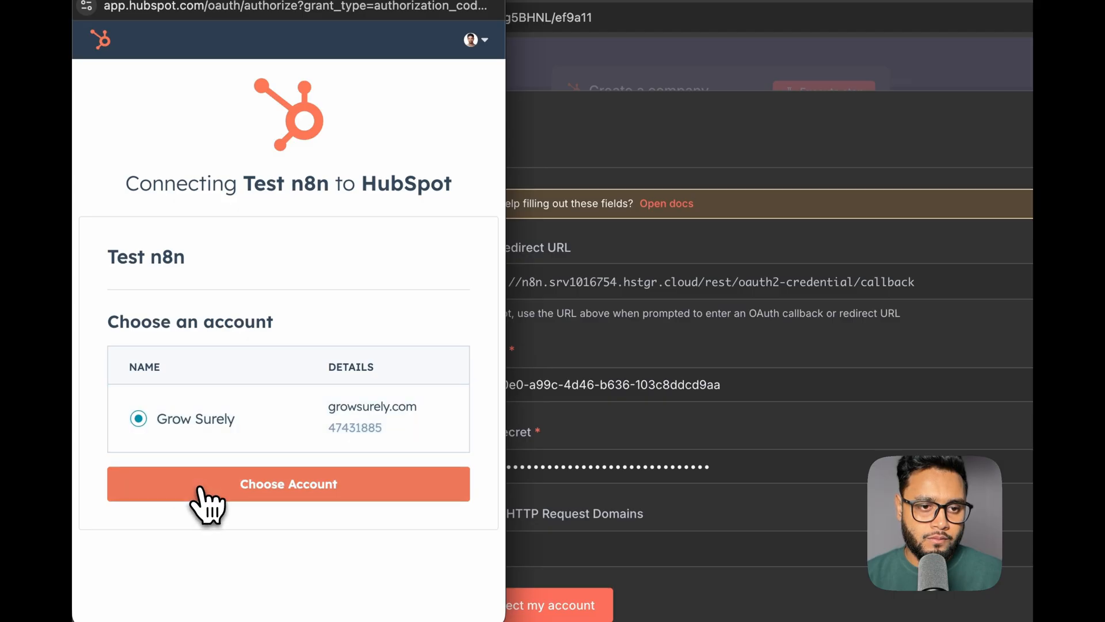
- Authorize Test n8n on the Grow Surely account and begin renaming the credential
click(288, 483)
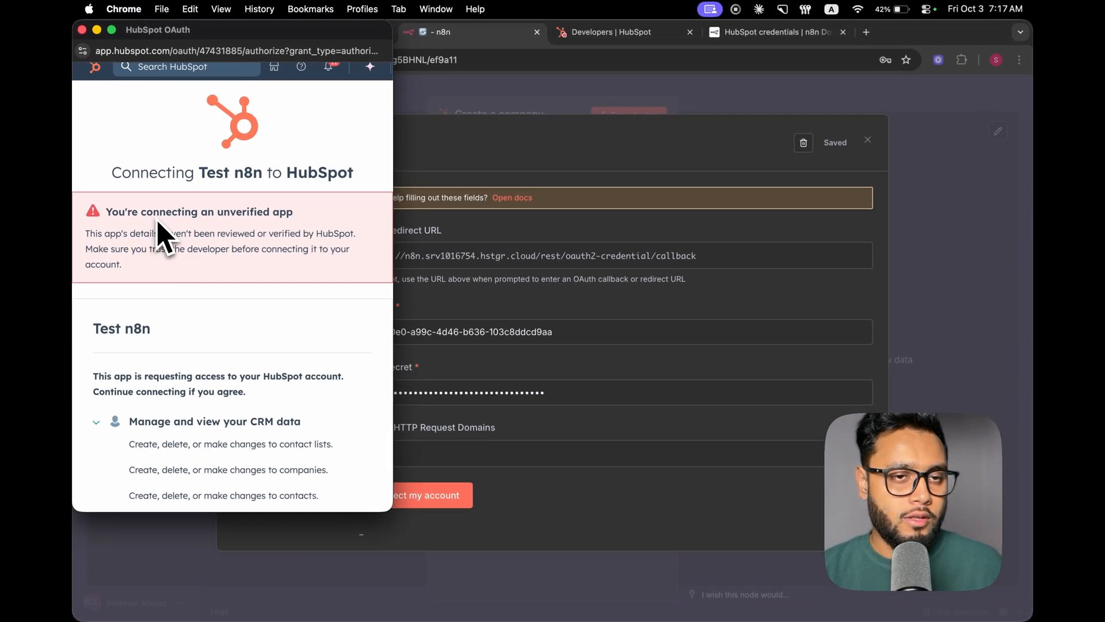
scroll(down, 3)
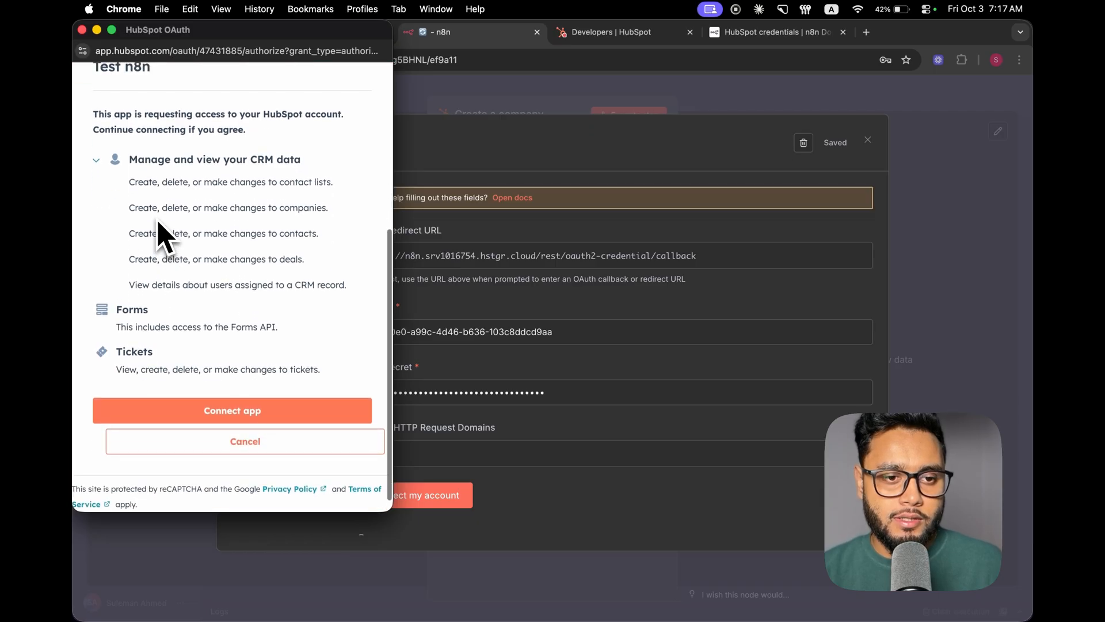
click(232, 409)
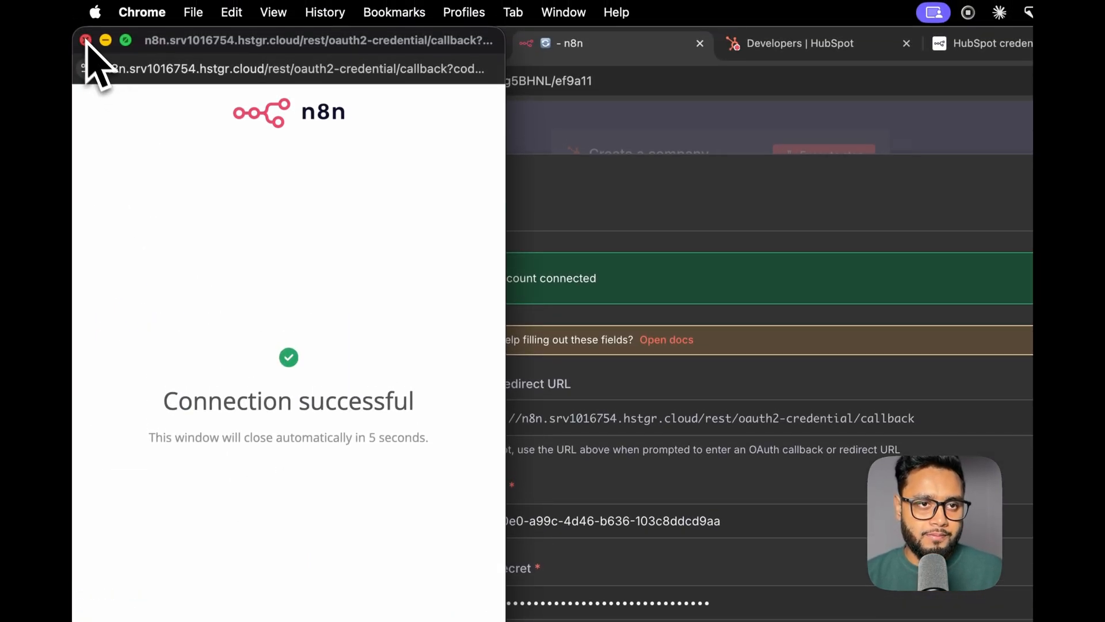
text(T)
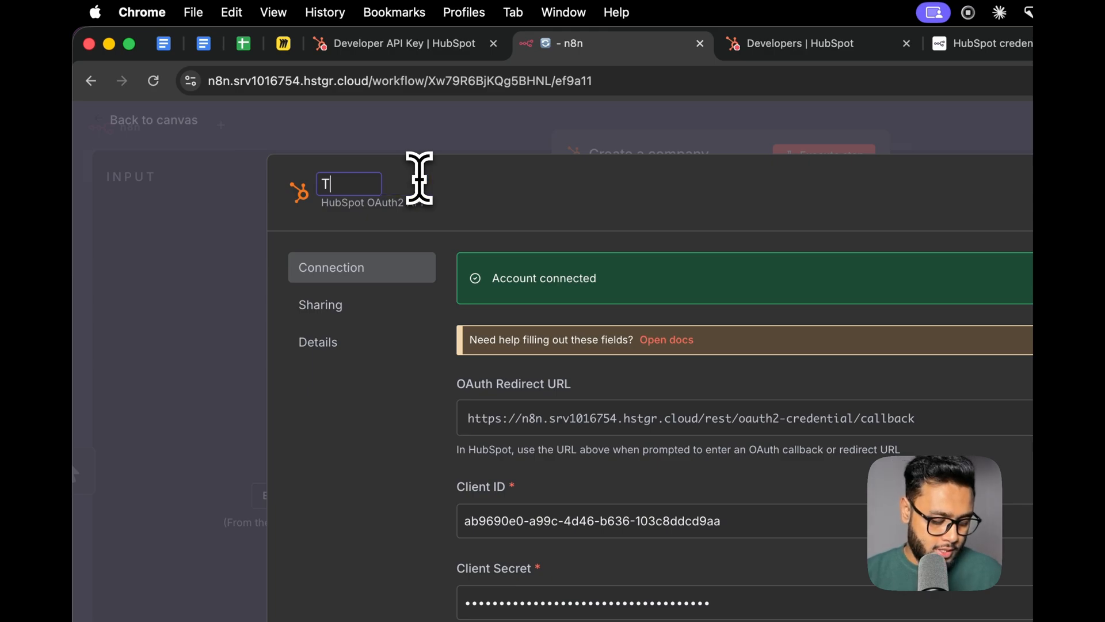